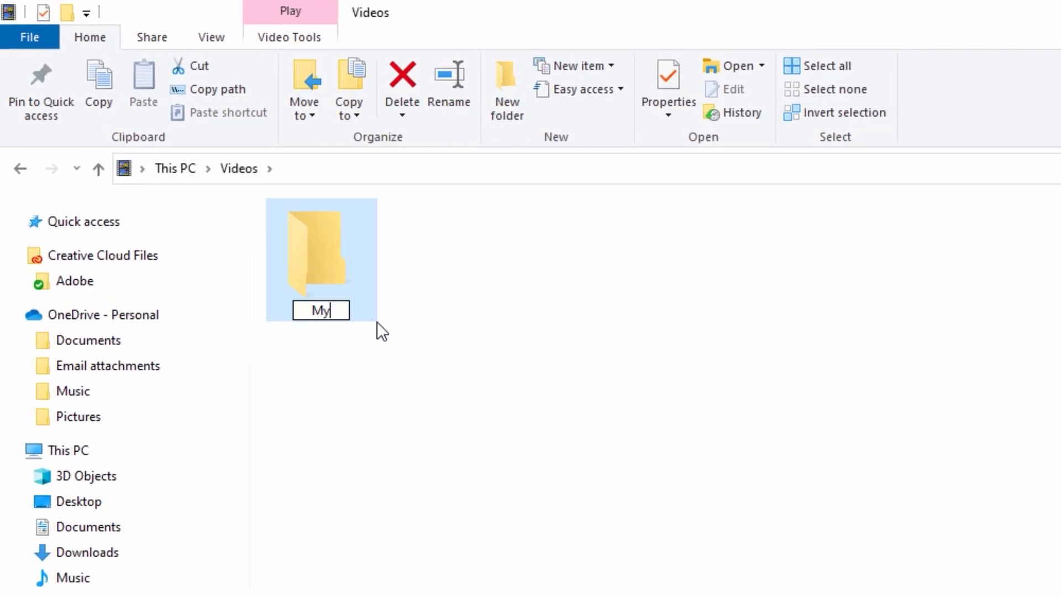
# Step: Name the new Videos folder MyGoProMax and add a new subfolder inside it
pyautogui.write('GoProM')
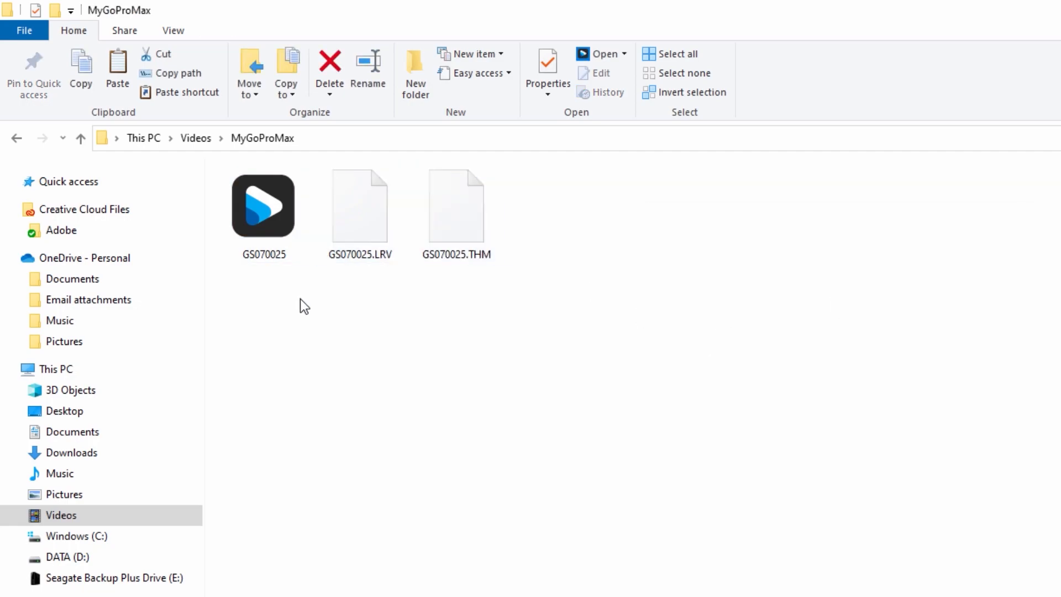
pyautogui.rightClick(303, 306)
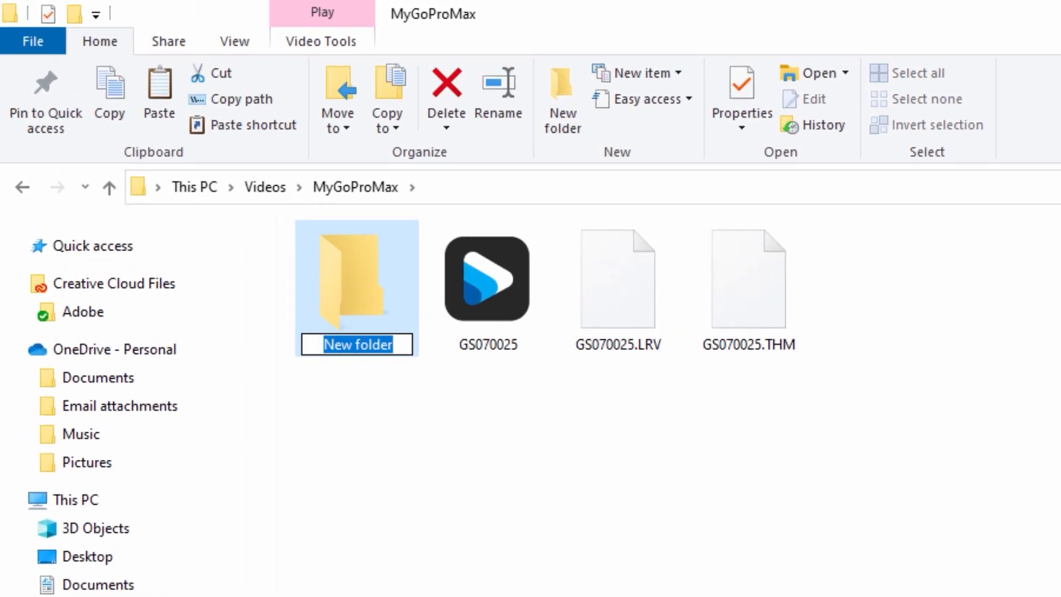
pyautogui.write('Pro')
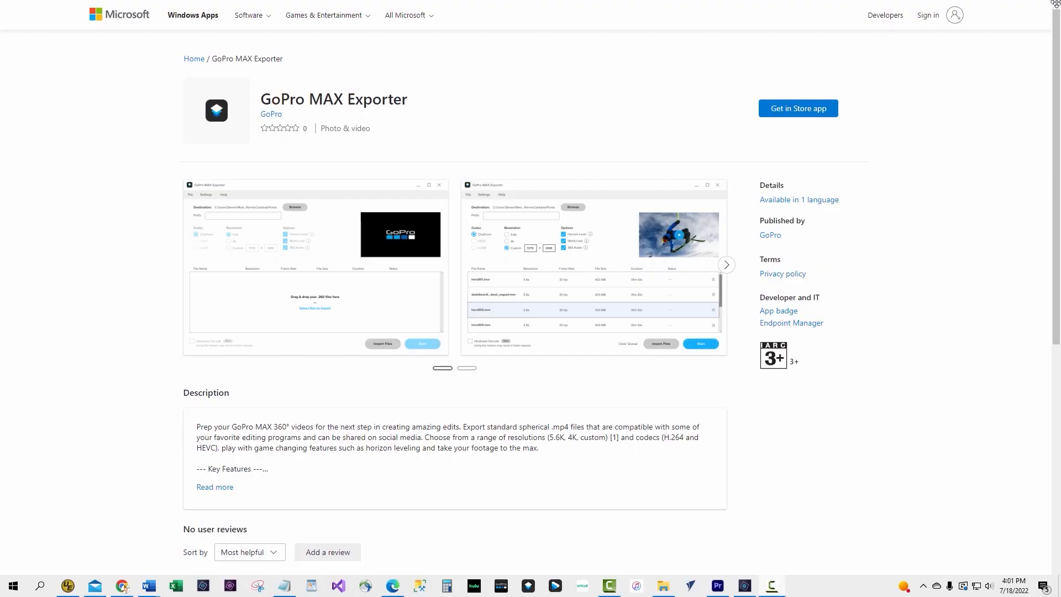
# Step: Launch the installed GoPro MAX Exporter from its Microsoft Store listing
pyautogui.click(798, 108)
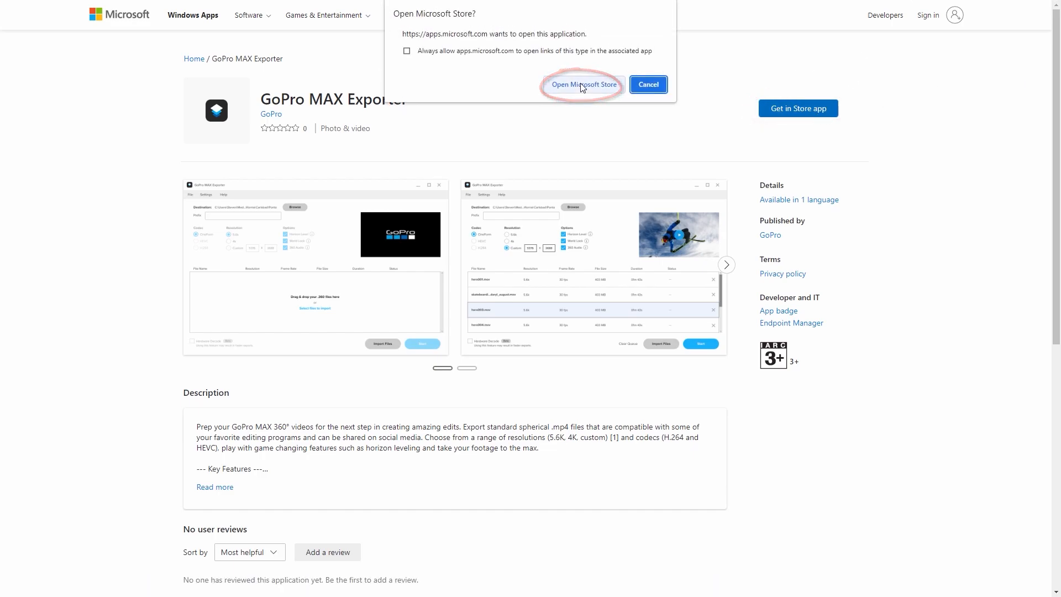
pyautogui.click(584, 84)
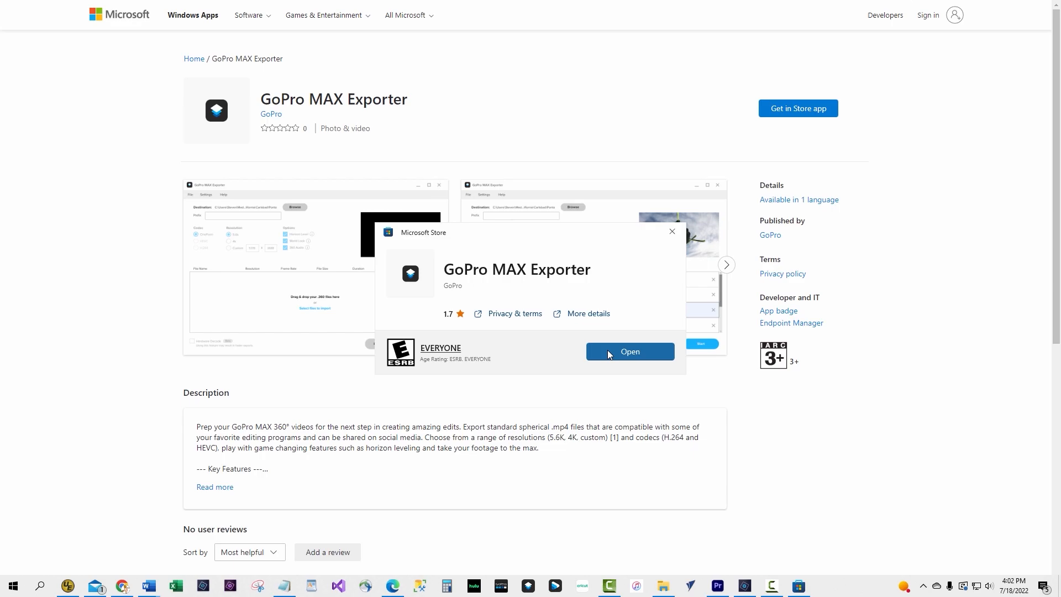
pyautogui.click(630, 352)
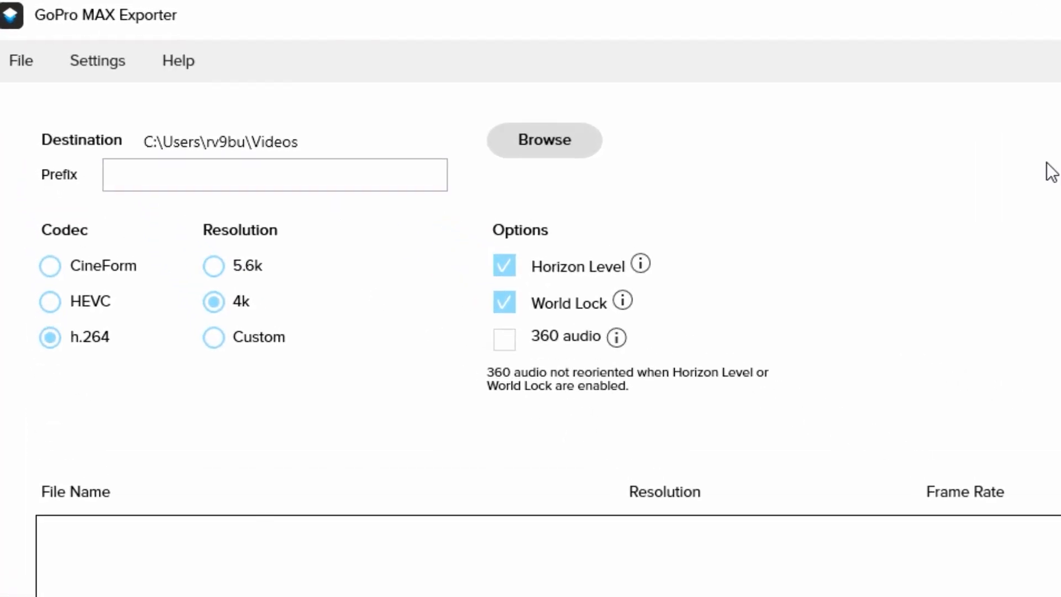
# Step: Point the exporter destination at the Processed folder and set the prefix to 'Processed-'
pyautogui.click(545, 140)
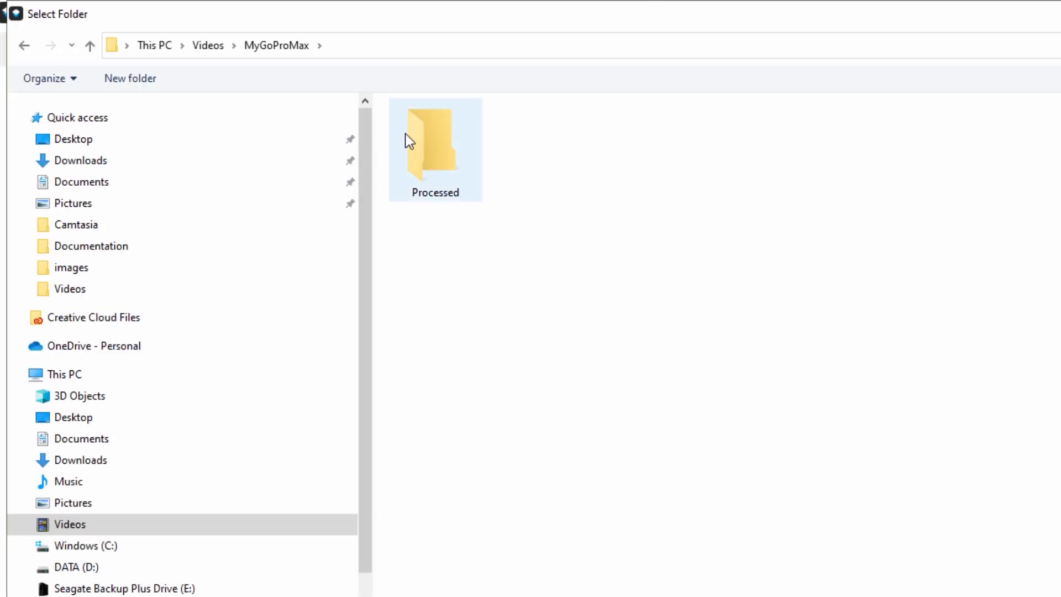
pyautogui.doubleClick(435, 149)
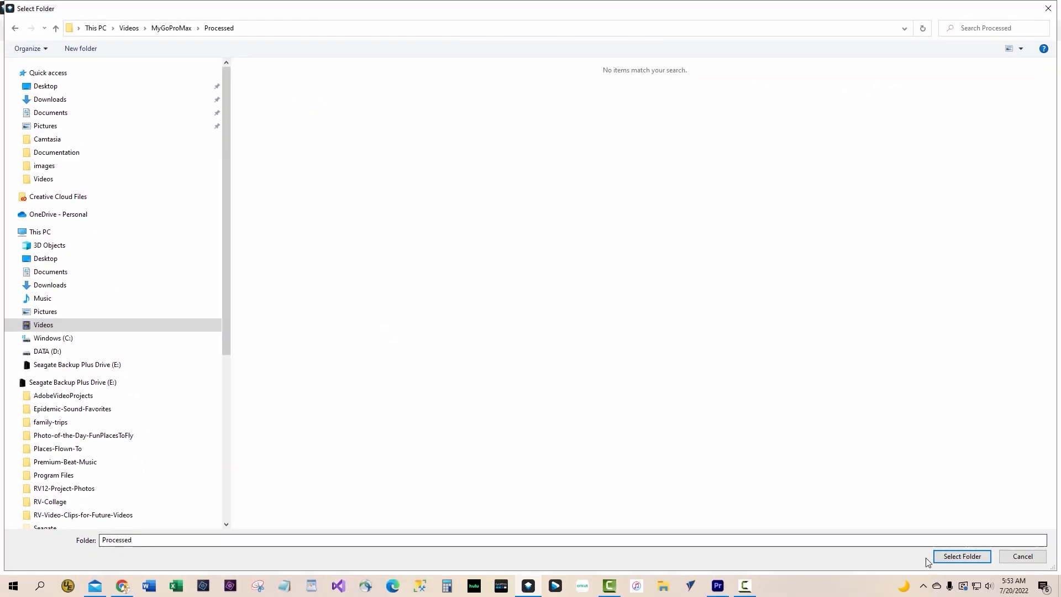
pyautogui.click(961, 556)
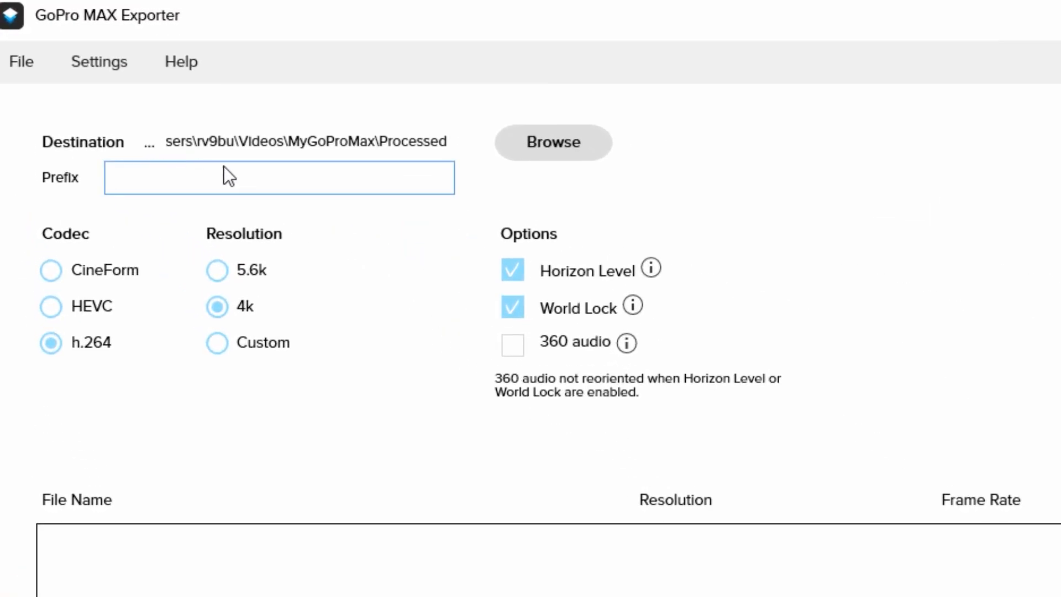
pyautogui.write('Proc')
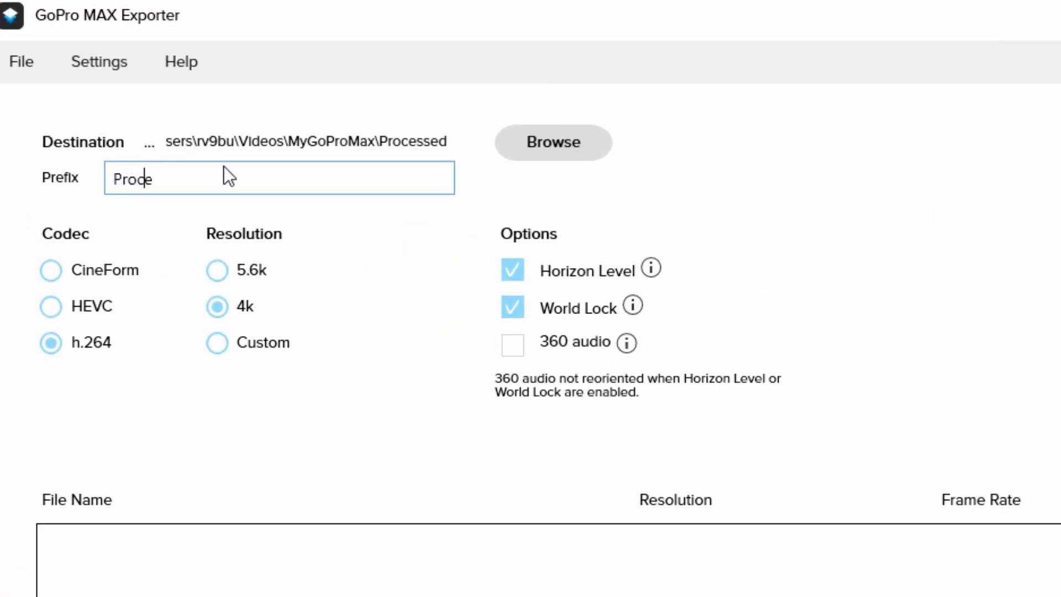
pyautogui.write('essed-')
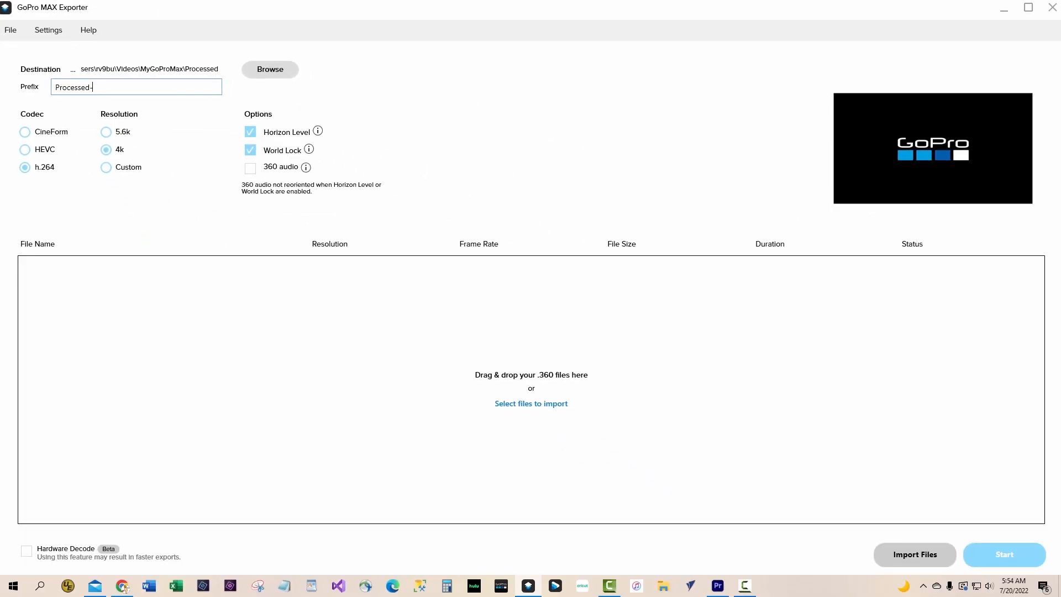
# Step: Import the GS070025 clip into the exporter queue and run the export
pyautogui.click(531, 403)
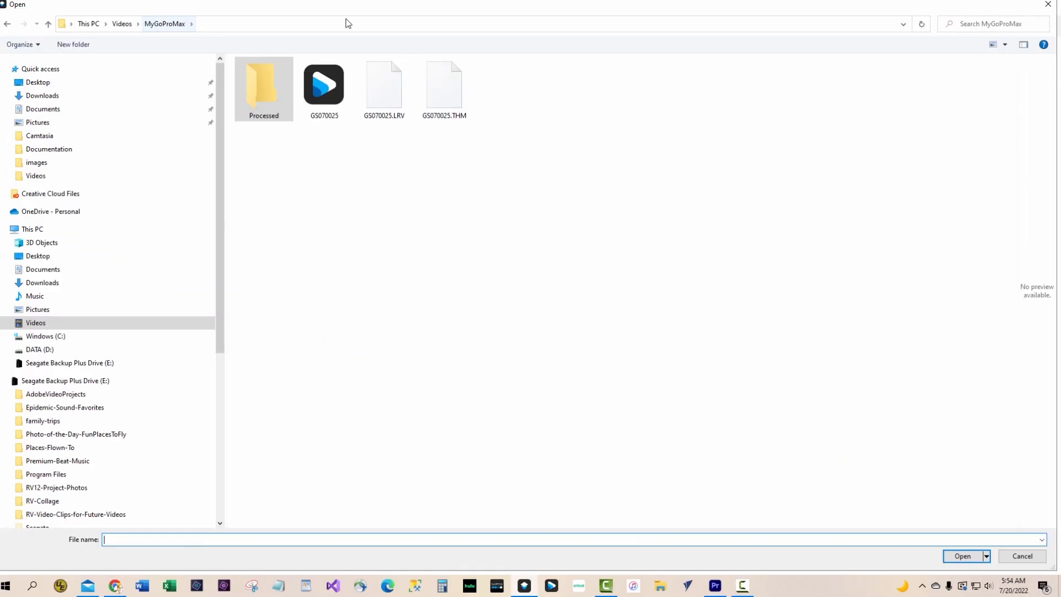
pyautogui.click(323, 86)
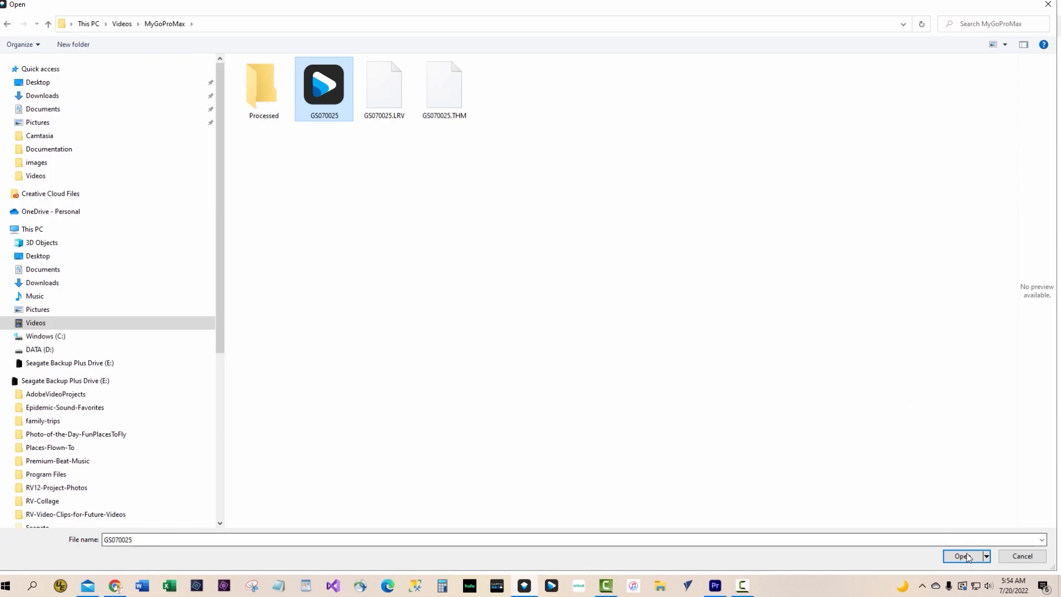
pyautogui.click(960, 557)
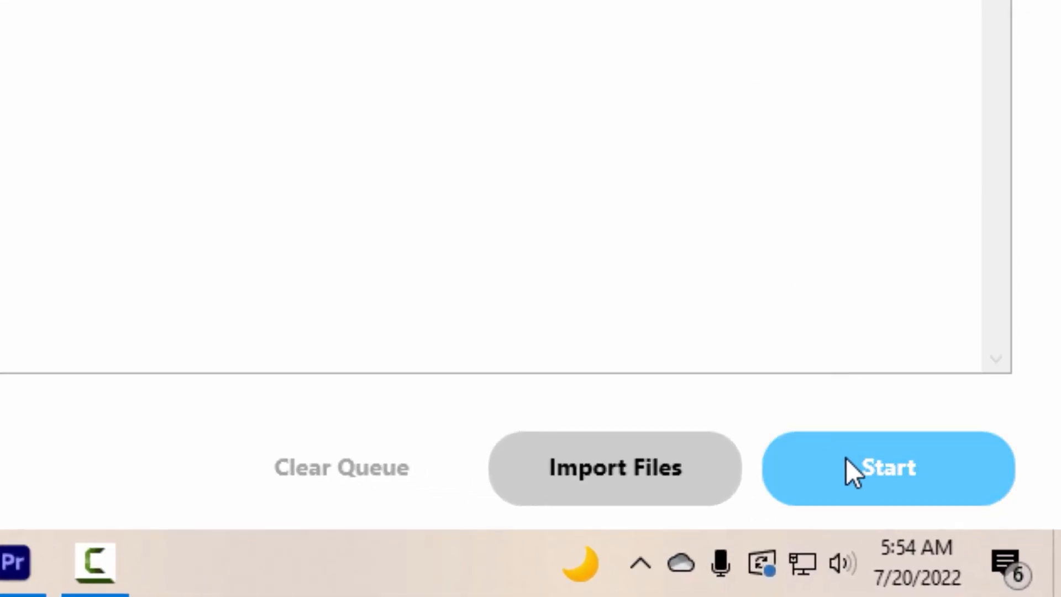
pyautogui.click(883, 466)
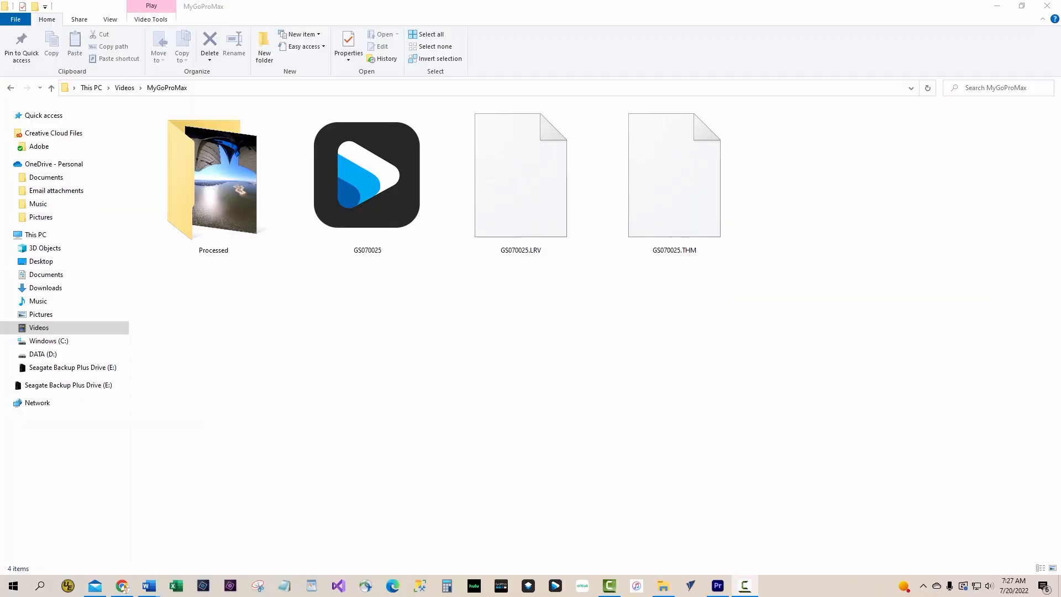
pyautogui.moveTo(412, 132)
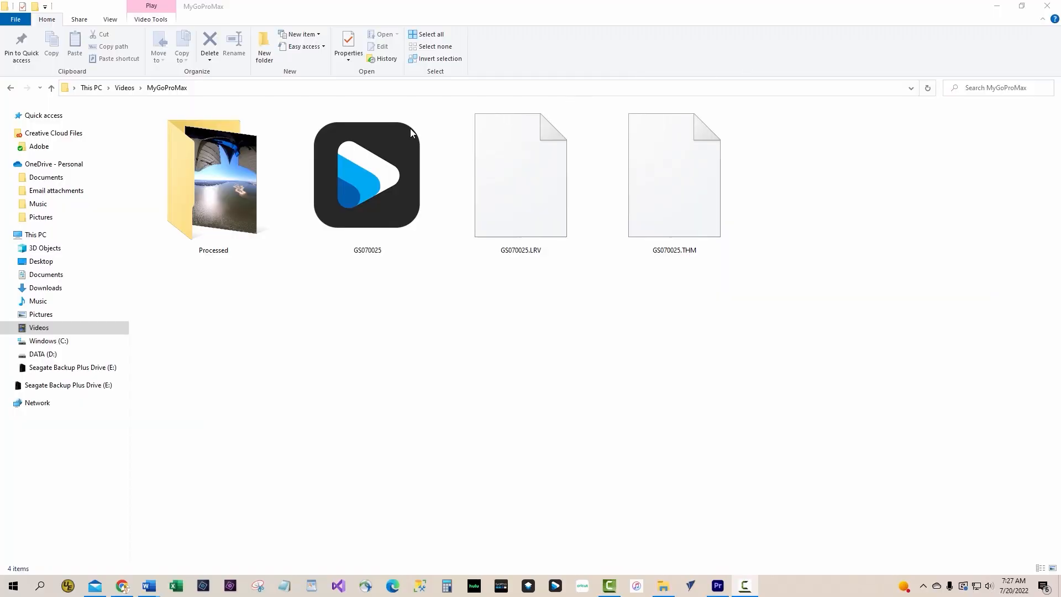
# Step: Open an item inside Videos > MyGoProMax in File Explorer
pyautogui.doubleClick(212, 177)
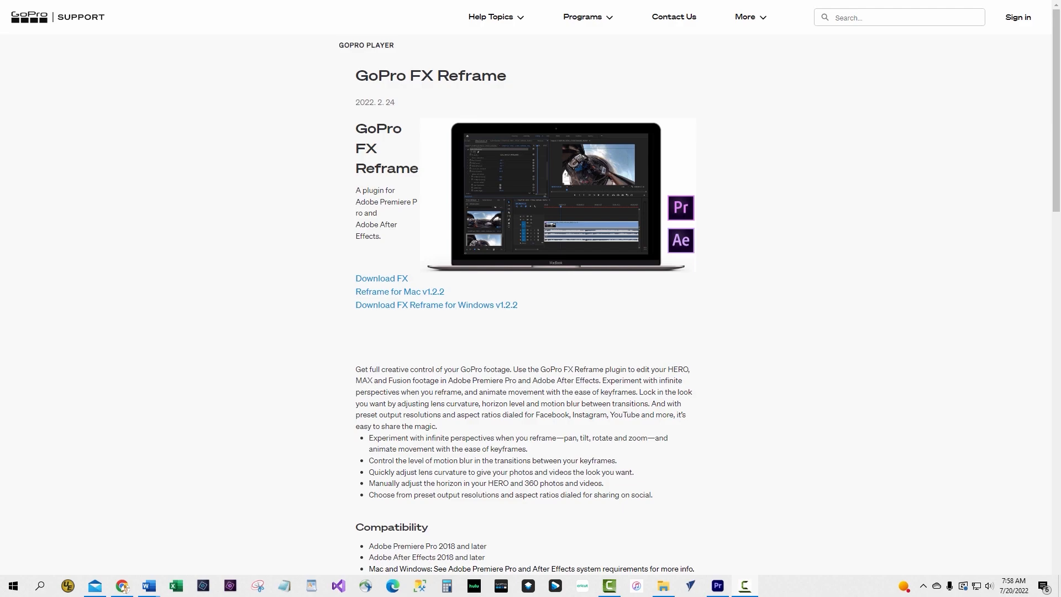
# Step: Scroll through the GoPro FX Reframe support page and its download links
pyautogui.scroll(-3)
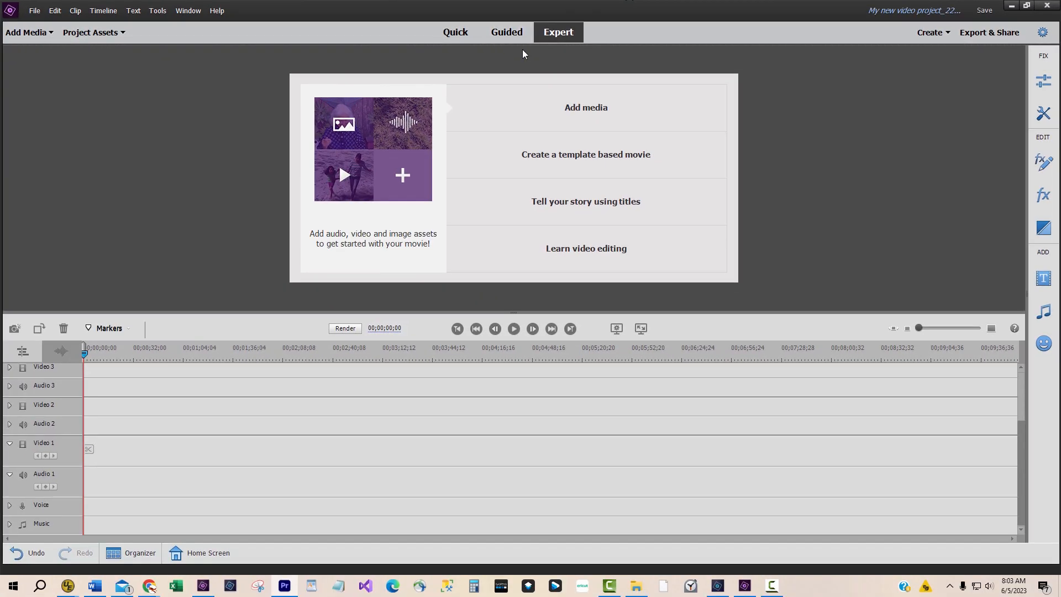
pyautogui.moveTo(223, 66)
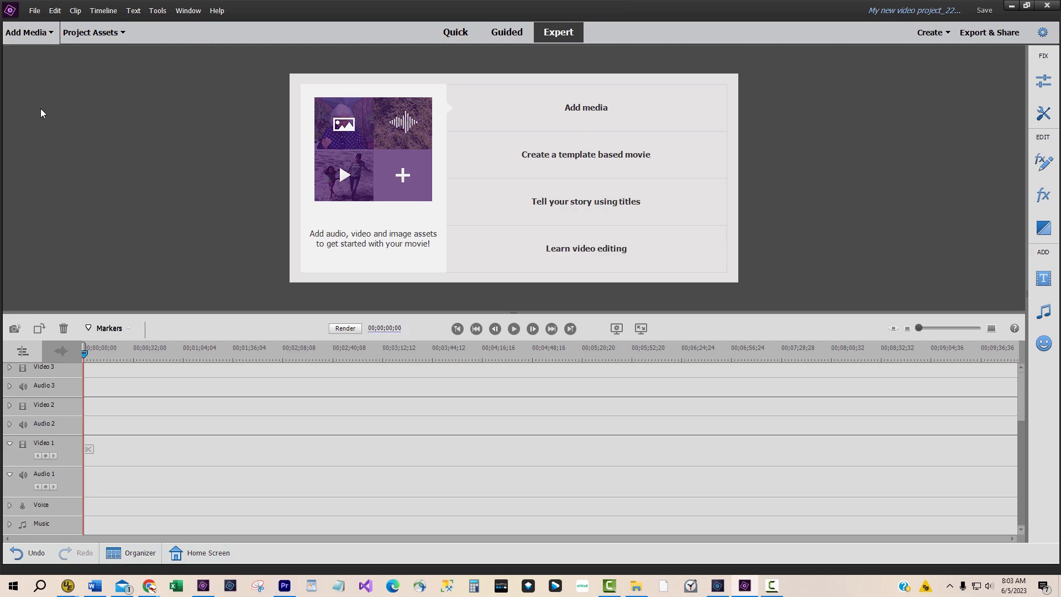
# Step: Import the GH010656 clip into the project assets
pyautogui.click(585, 107)
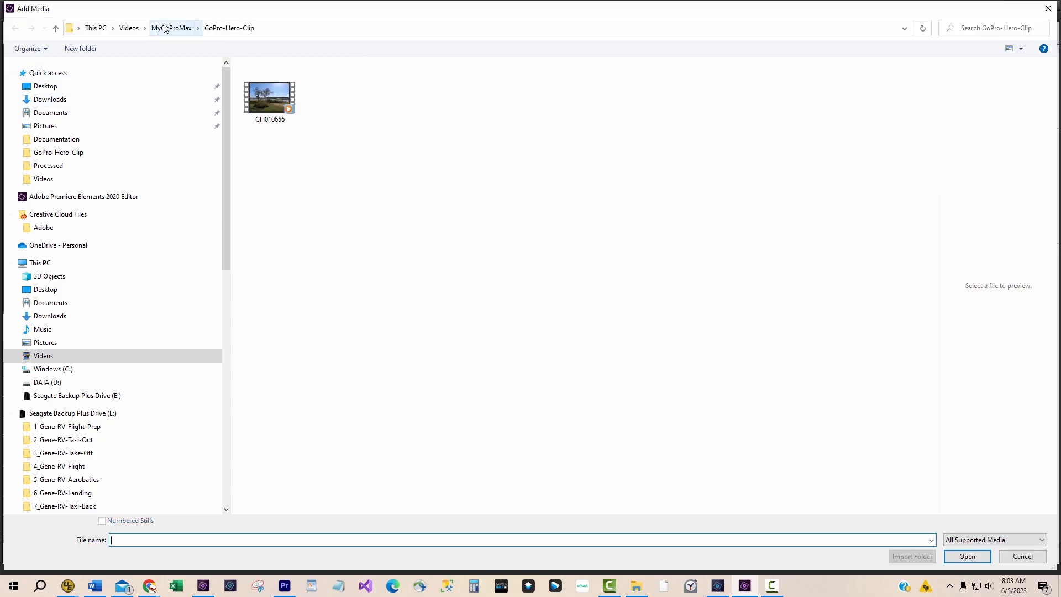
pyautogui.click(269, 96)
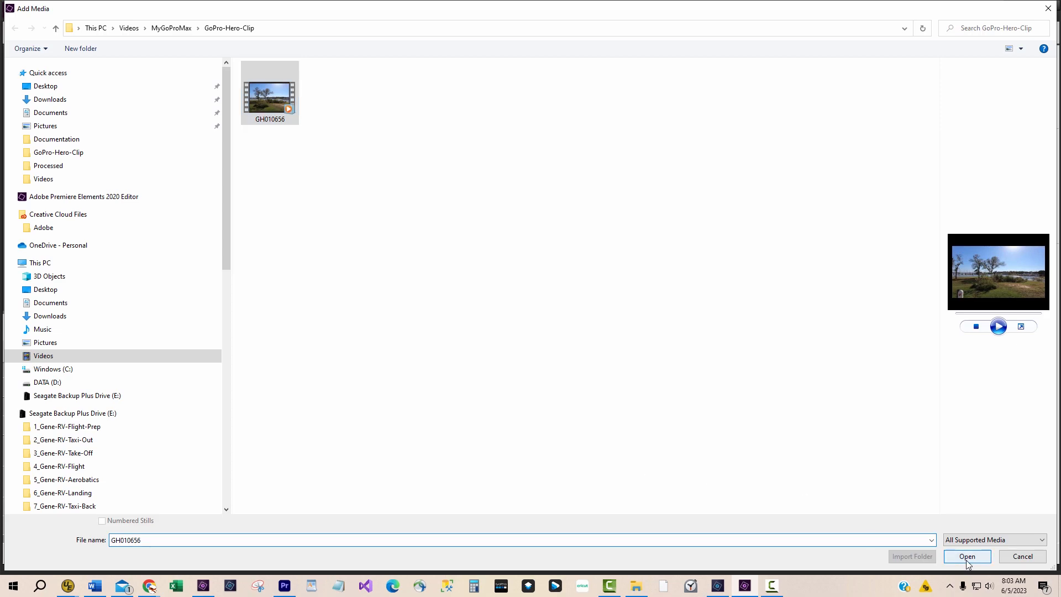
pyautogui.click(967, 556)
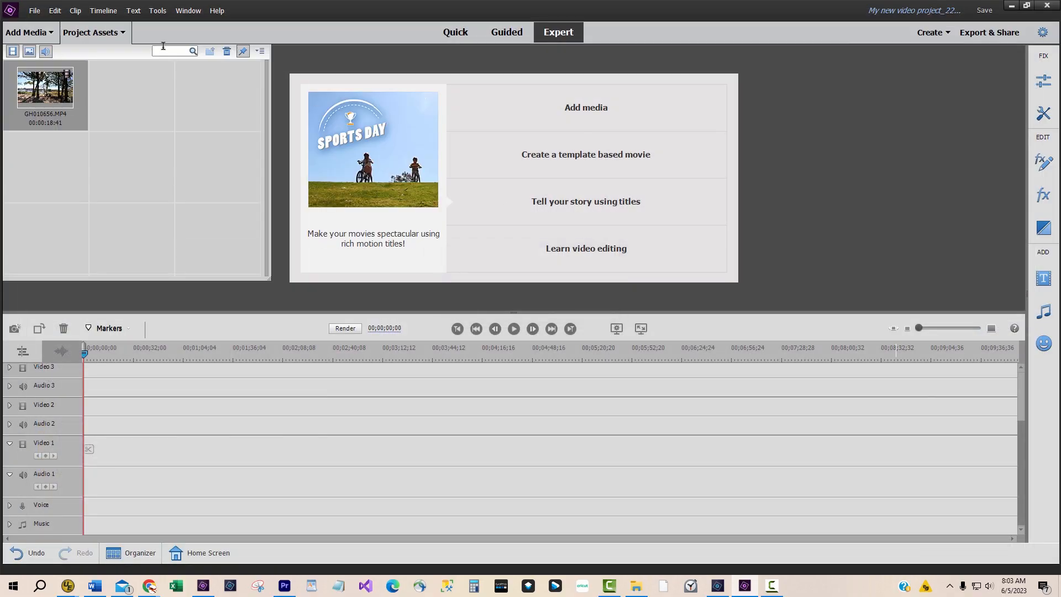
# Step: Add the Processed-GS070025 clip from MyGoProMax\Processed via Files and folders
pyautogui.click(26, 32)
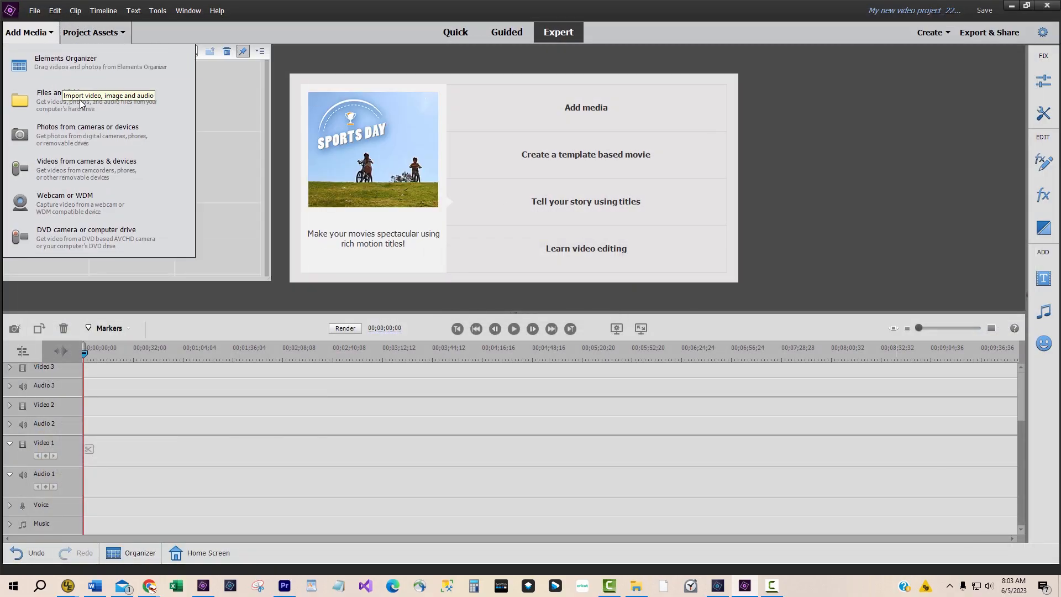
pyautogui.click(49, 102)
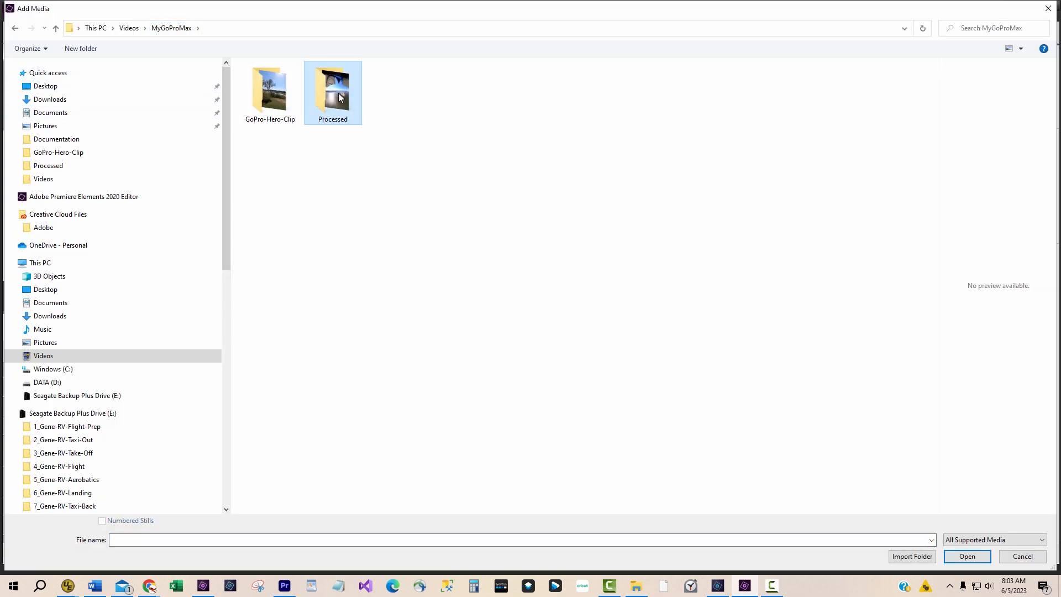
pyautogui.doubleClick(333, 89)
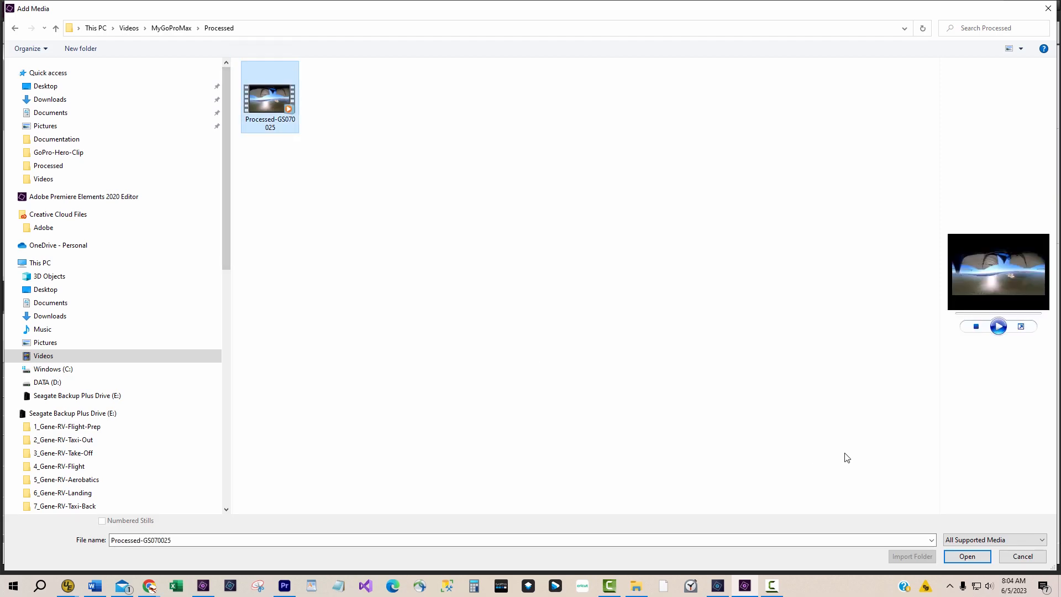
pyautogui.click(967, 556)
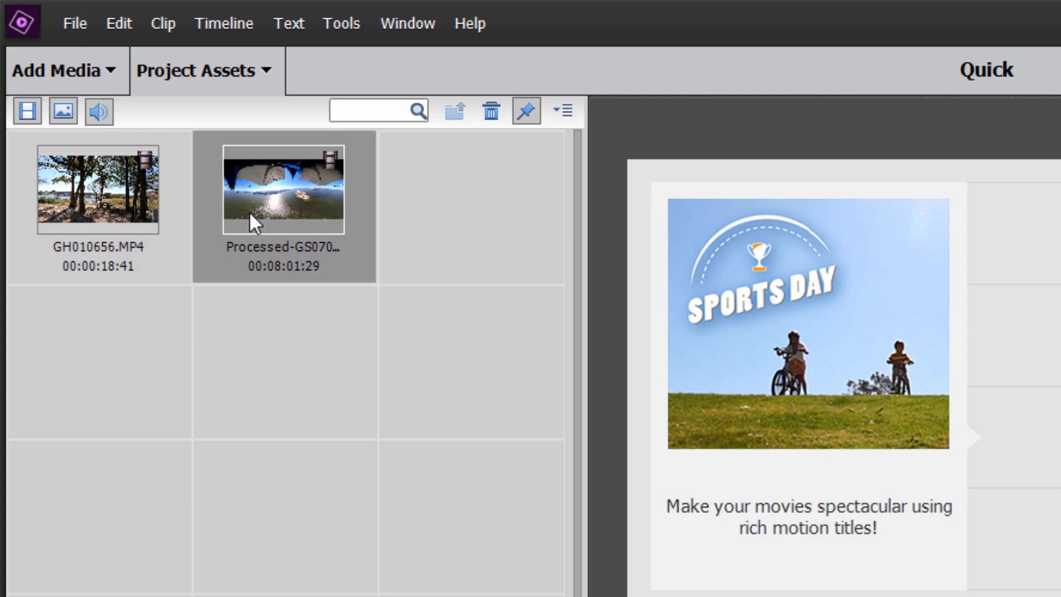
pyautogui.moveTo(262, 224)
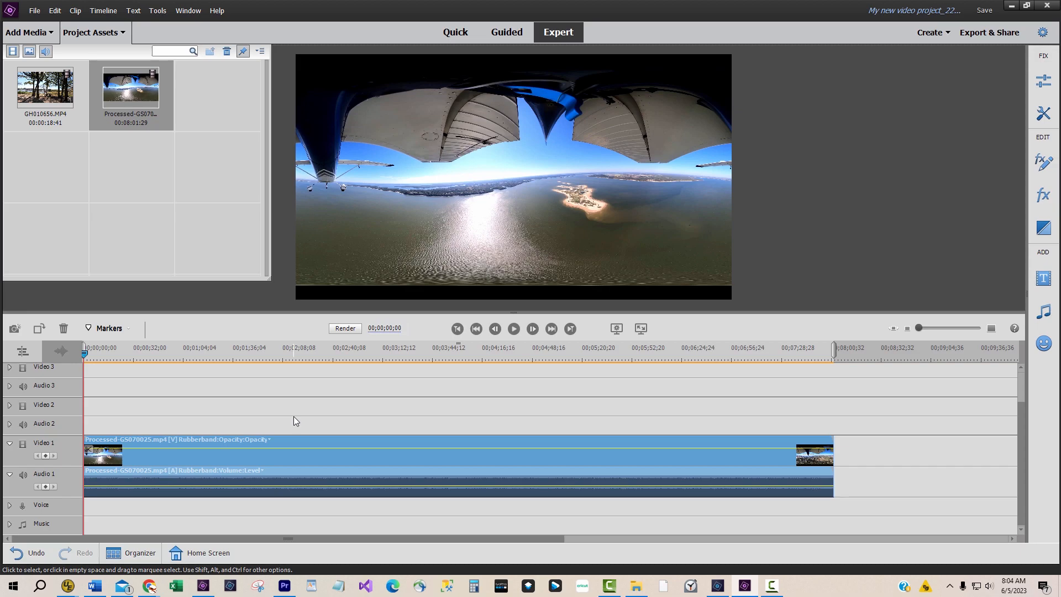
pyautogui.click(72, 11)
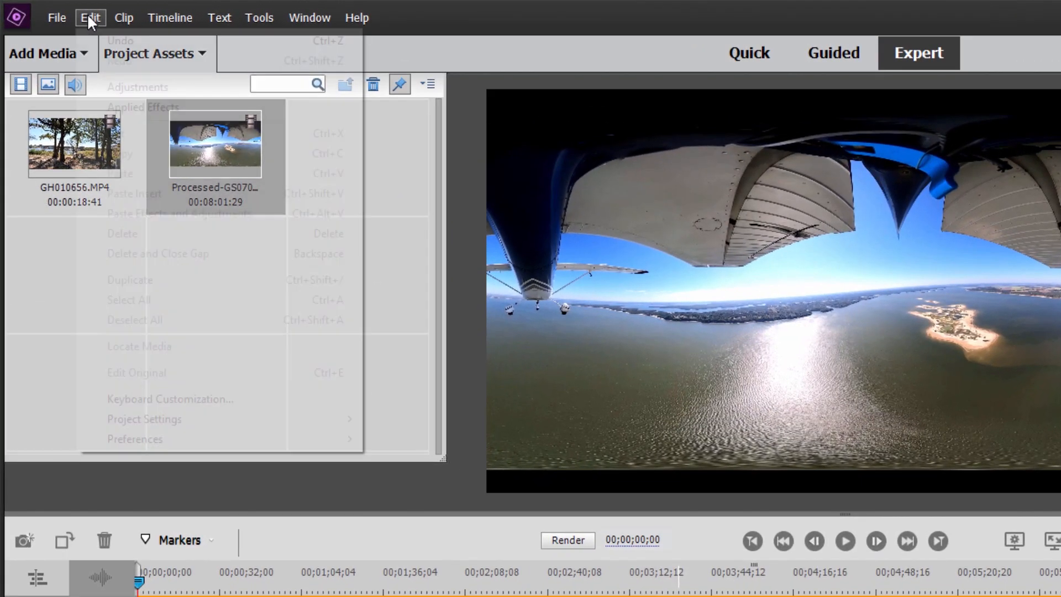
pyautogui.moveTo(148, 424)
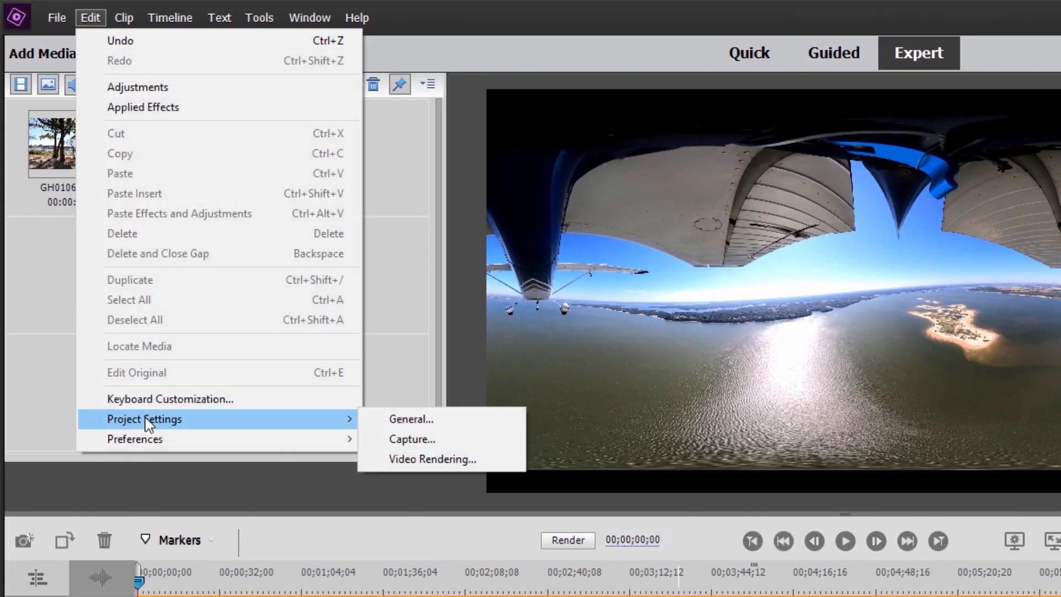
pyautogui.click(411, 419)
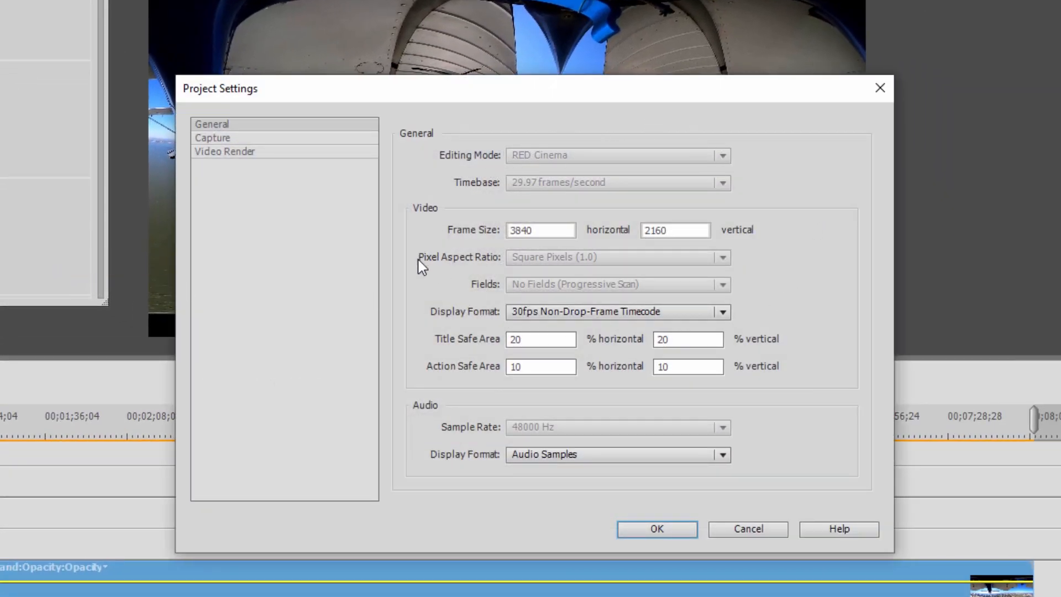
pyautogui.moveTo(803, 250)
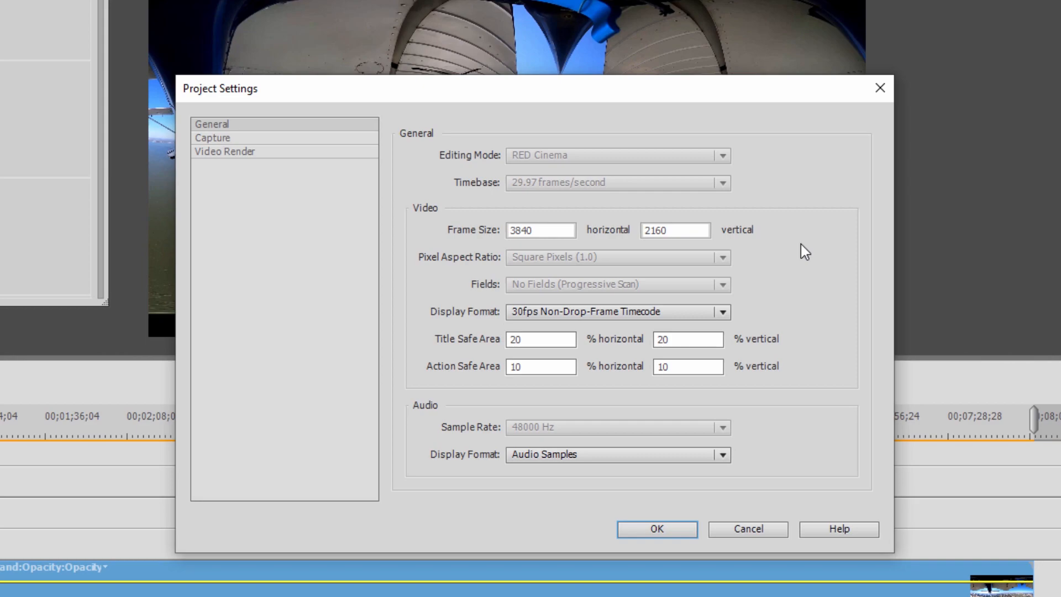
pyautogui.moveTo(683, 543)
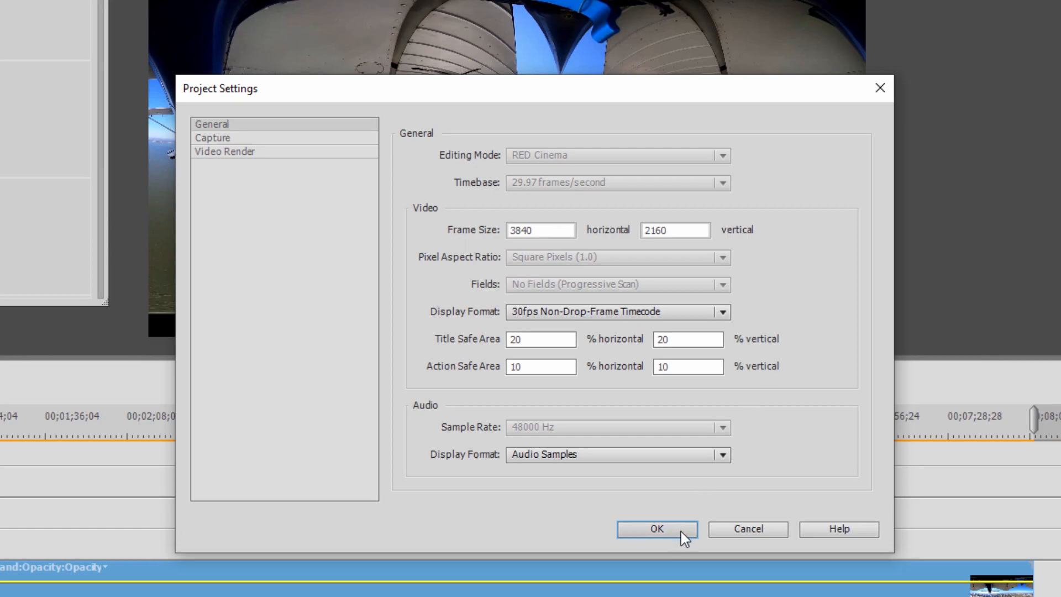
pyautogui.click(656, 529)
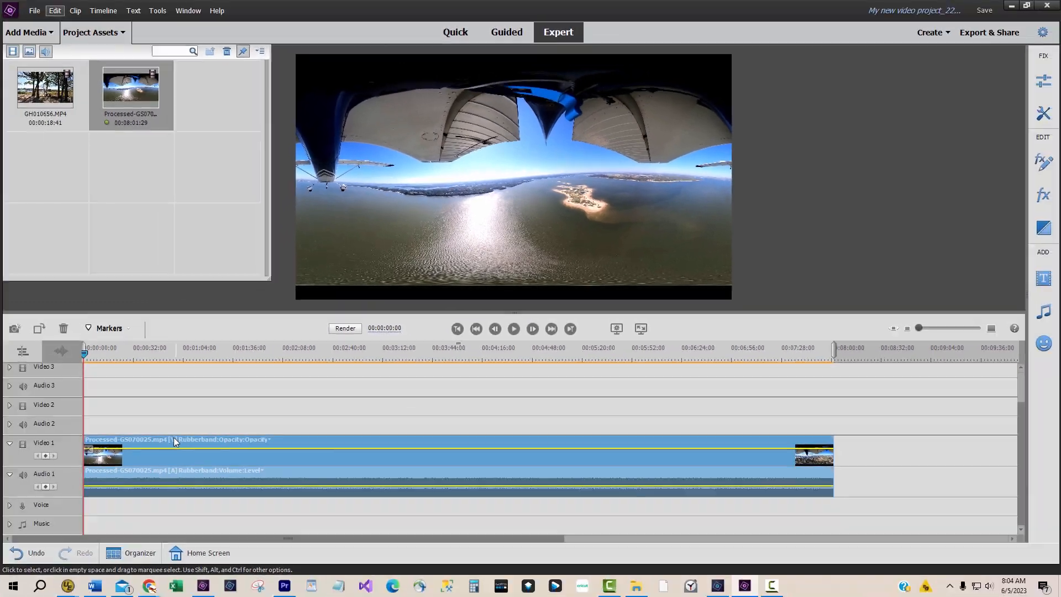
pyautogui.moveTo(164, 447)
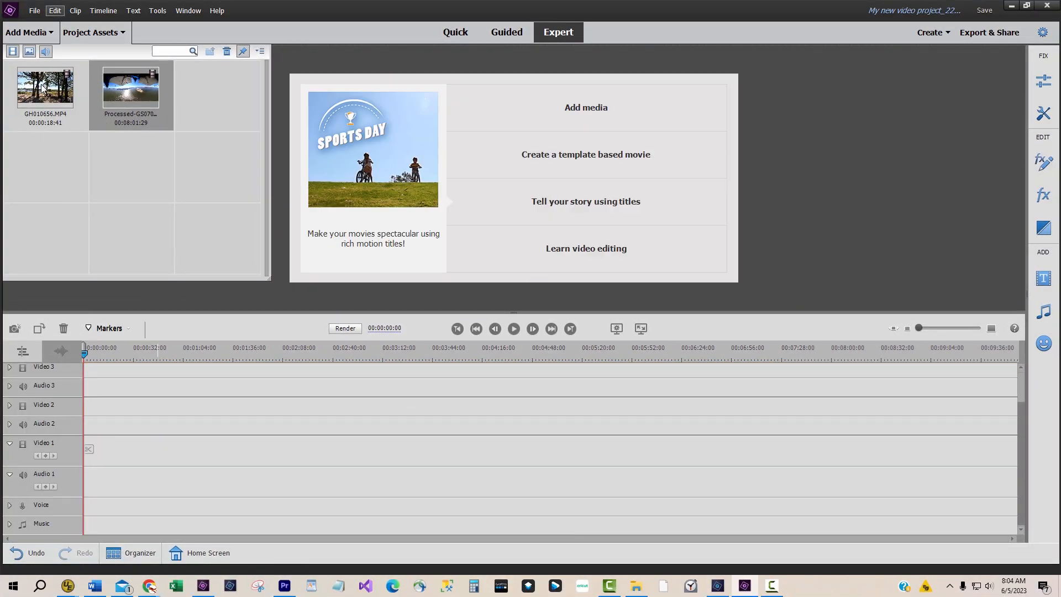
pyautogui.moveTo(41, 90)
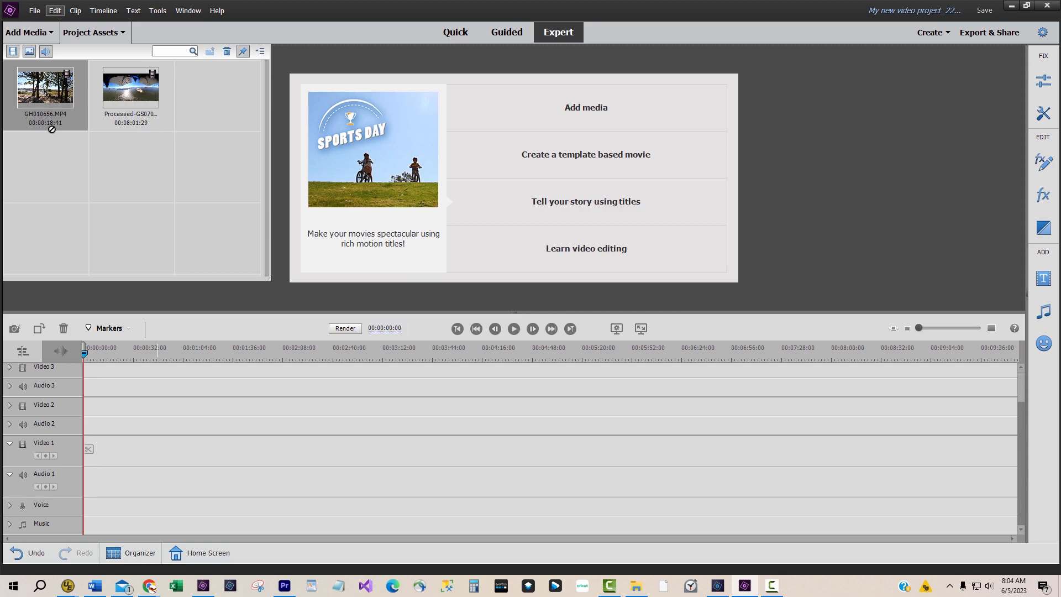
# Step: Place GH010656.MP4 on Video 1 and confirm General project settings show 1920x1080
pyautogui.moveTo(45, 88); pyautogui.dragTo(97, 449)
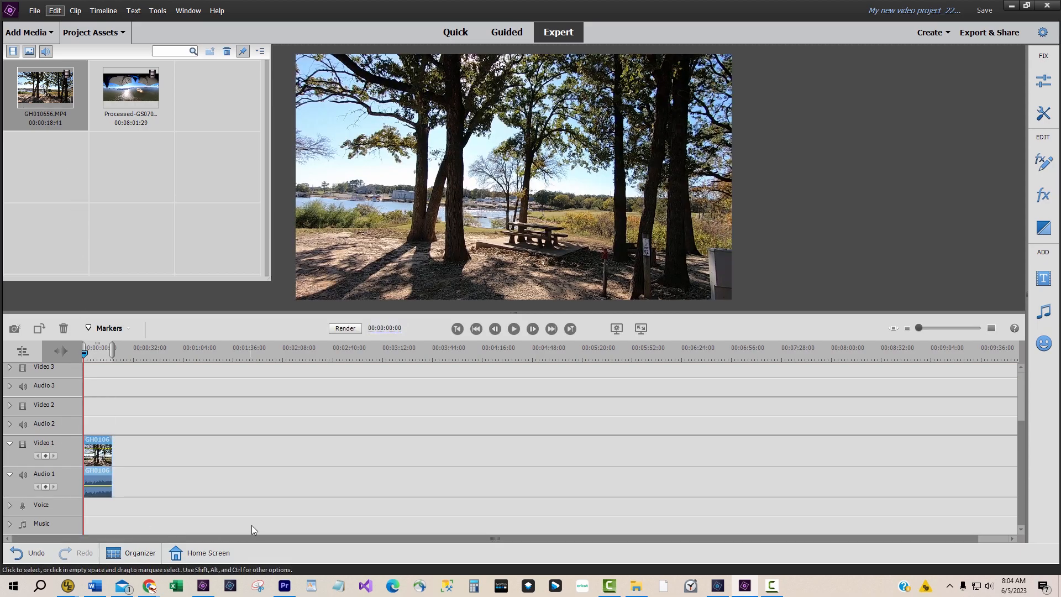
pyautogui.click(56, 11)
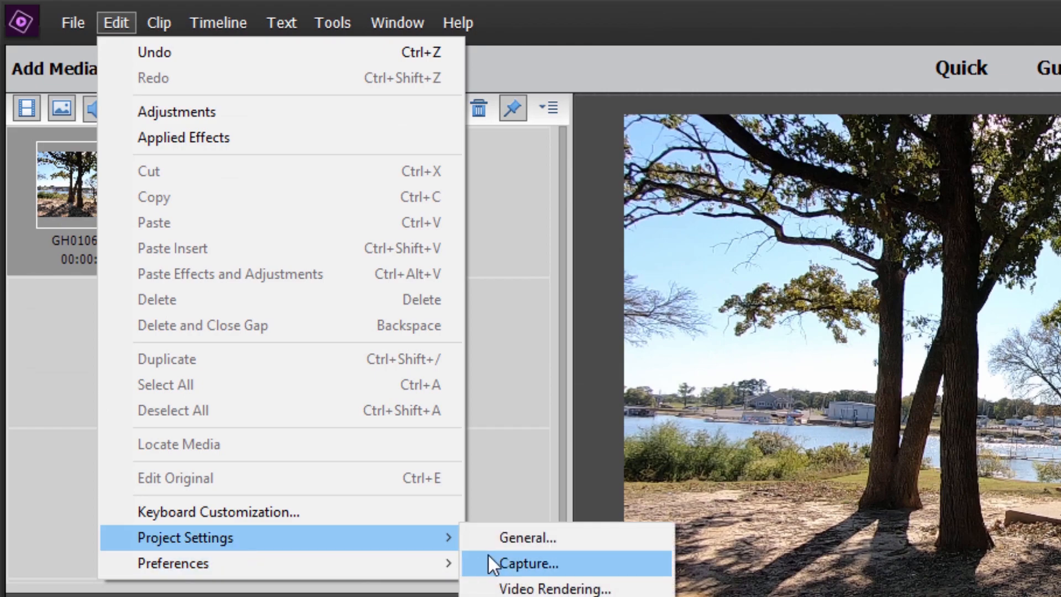
pyautogui.click(527, 537)
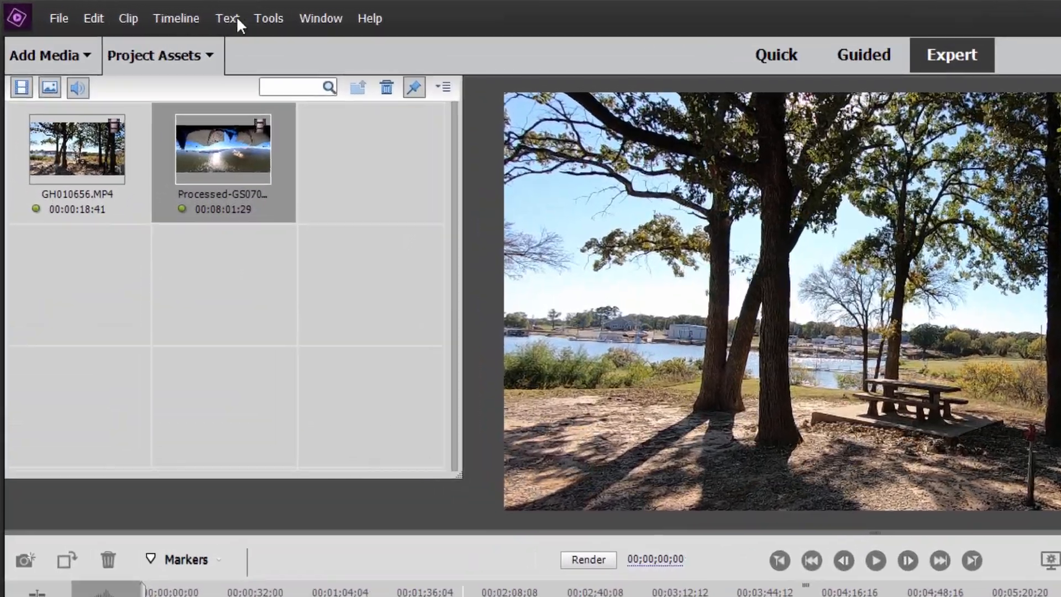
pyautogui.click(92, 19)
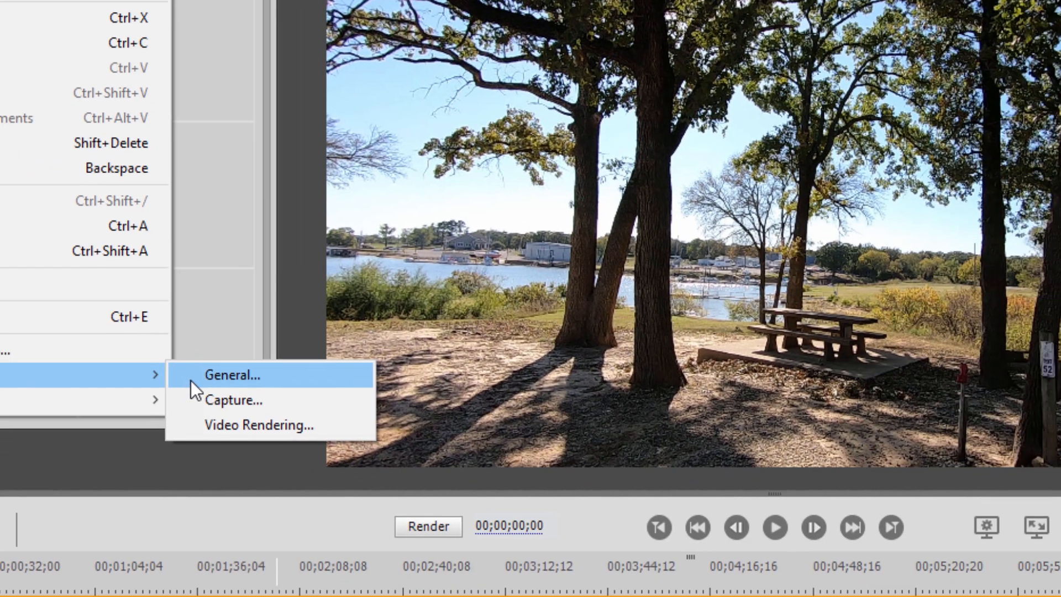
pyautogui.click(232, 375)
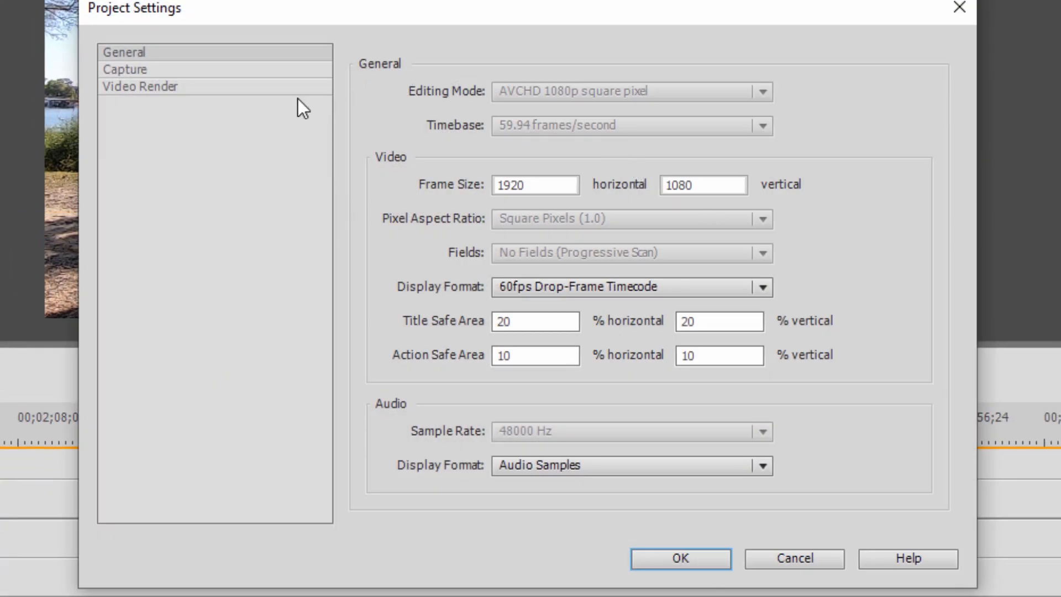
pyautogui.click(677, 559)
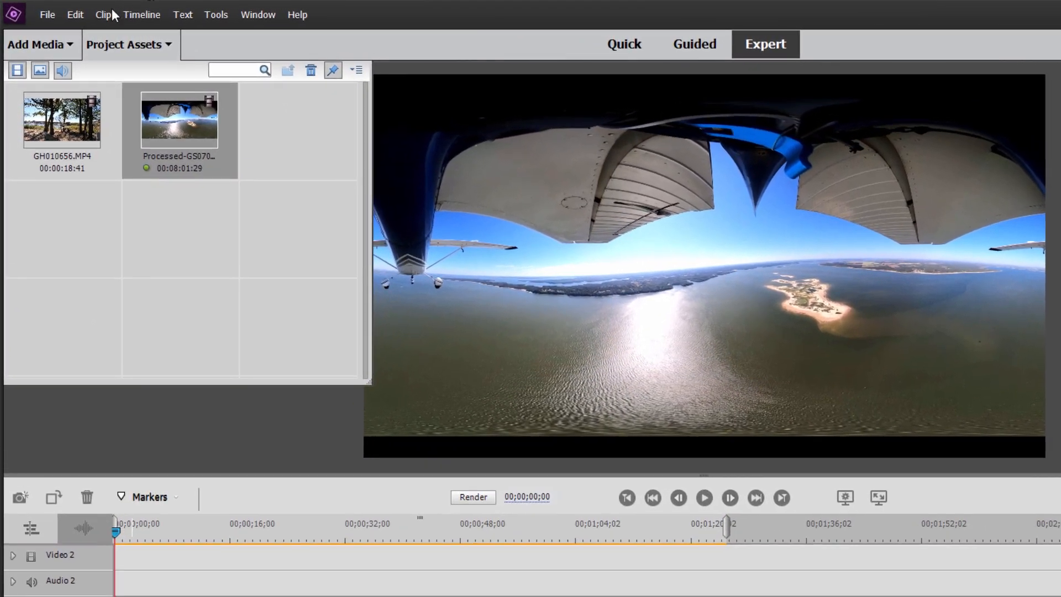
# Step: Recheck Edit > Project Settings > General still reads 1920x1080 and close it
pyautogui.click(75, 14)
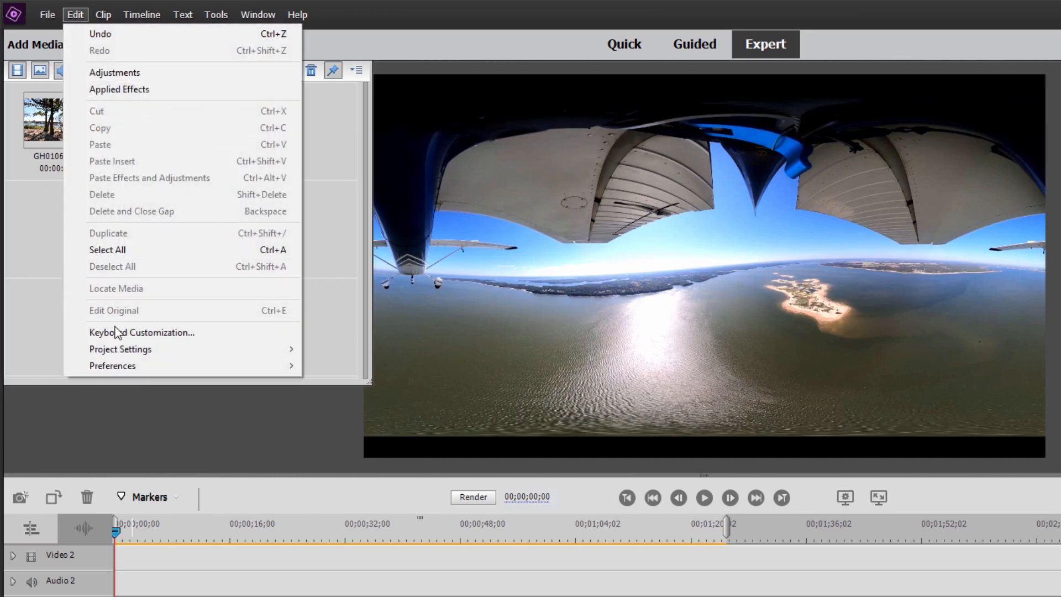
pyautogui.moveTo(193, 354)
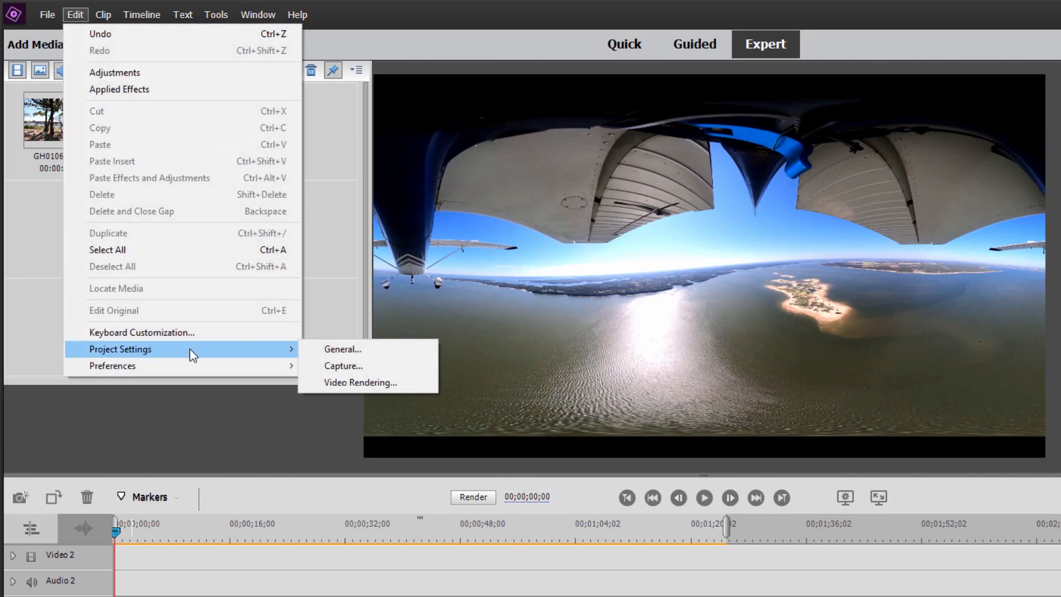
pyautogui.click(342, 349)
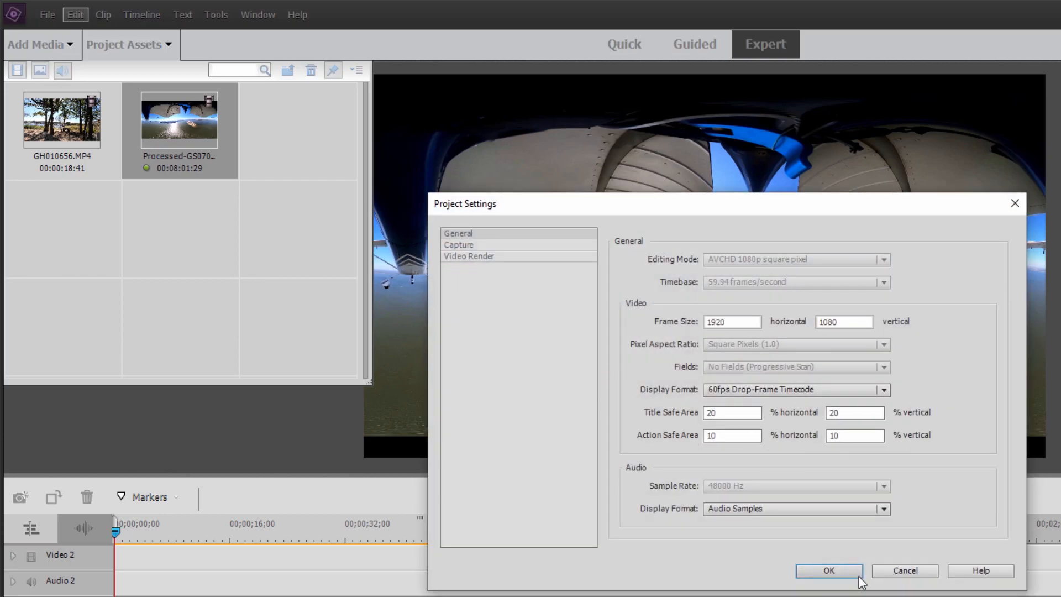
pyautogui.click(832, 570)
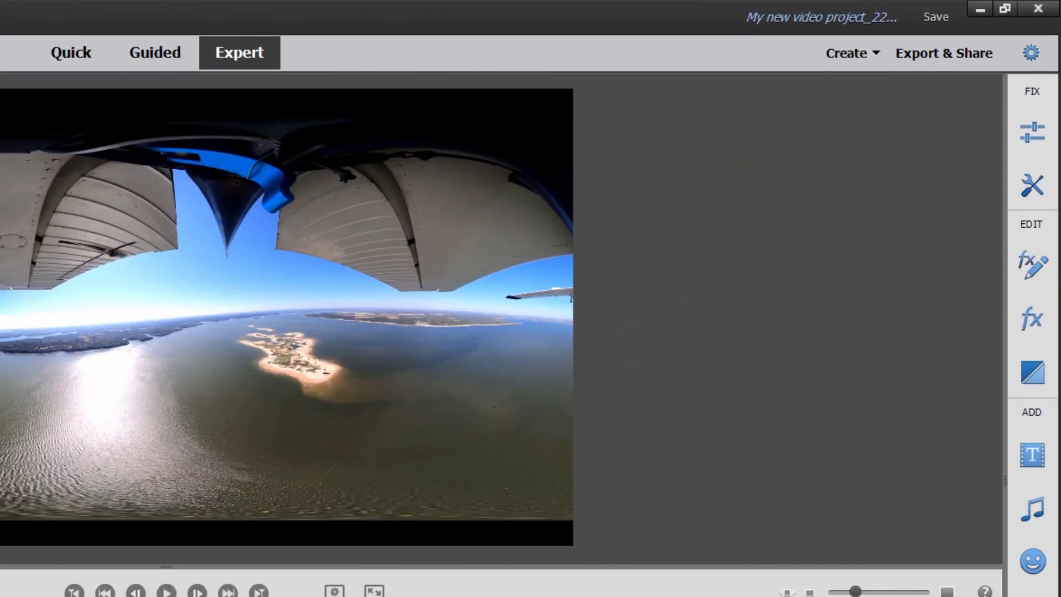
# Step: Select an item in the right panel and bring up the 360 clip's right-click options
pyautogui.click(1031, 320)
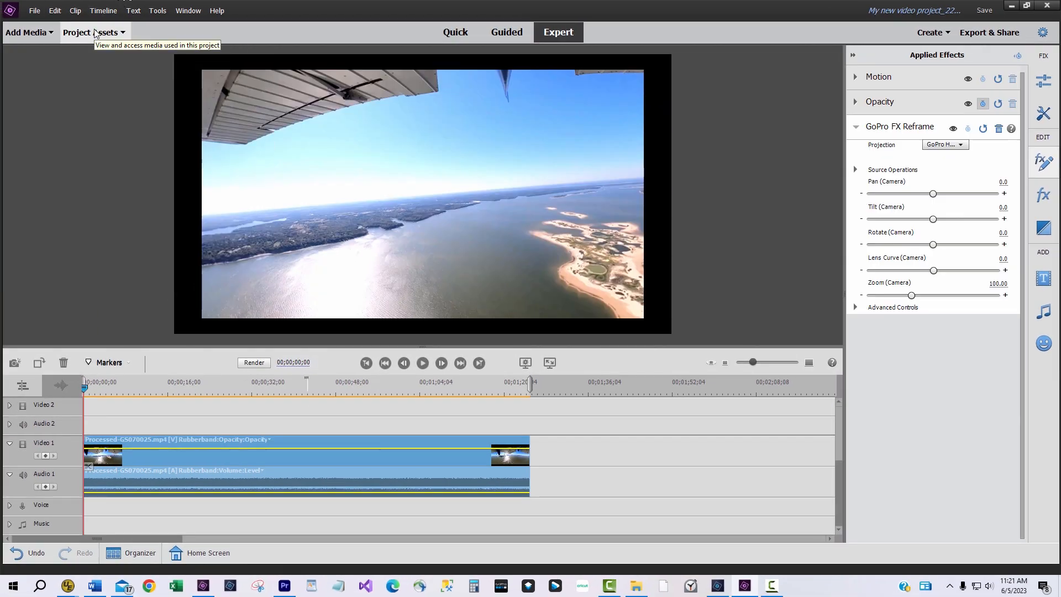
pyautogui.moveTo(656, 309)
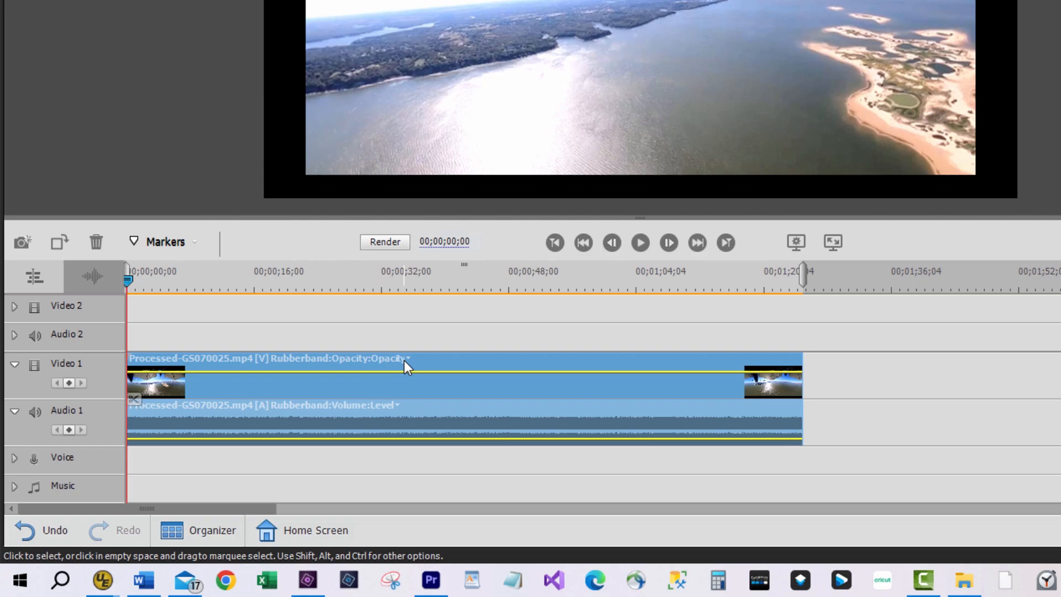
pyautogui.rightClick(203, 362)
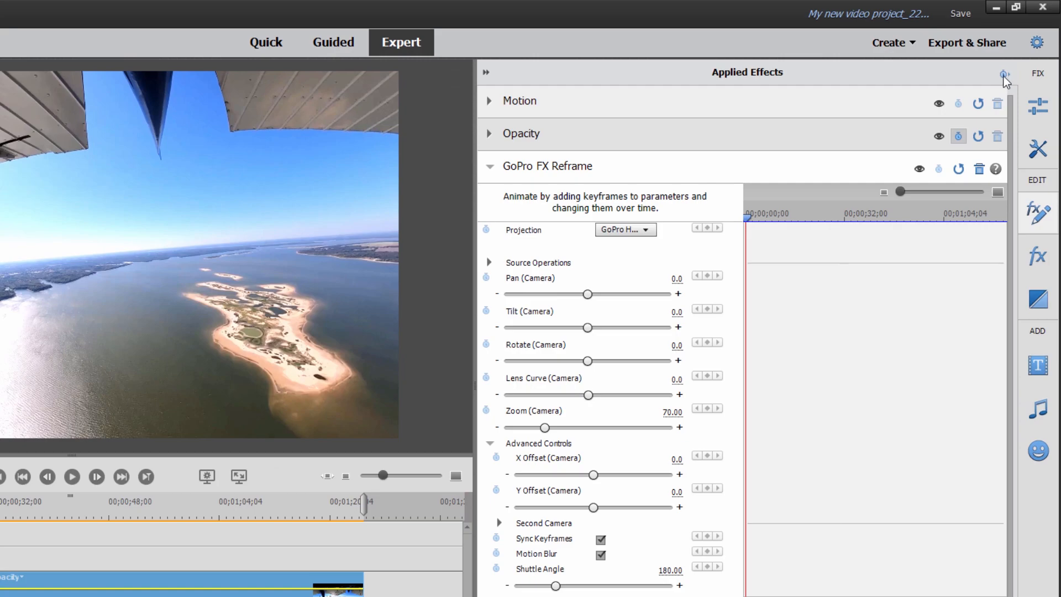
pyautogui.moveTo(732, 167)
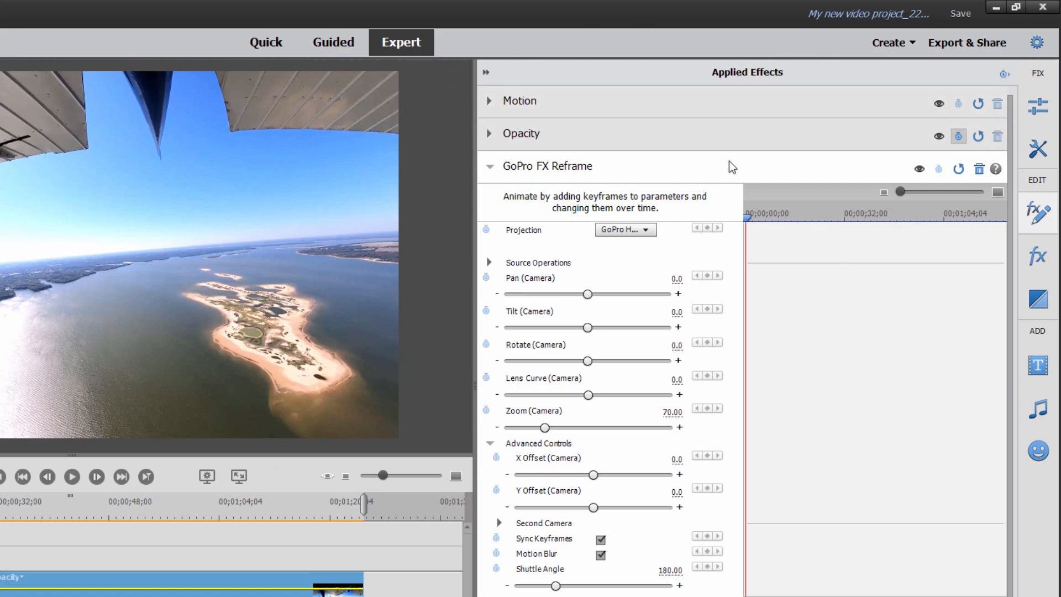
pyautogui.moveTo(325, 276)
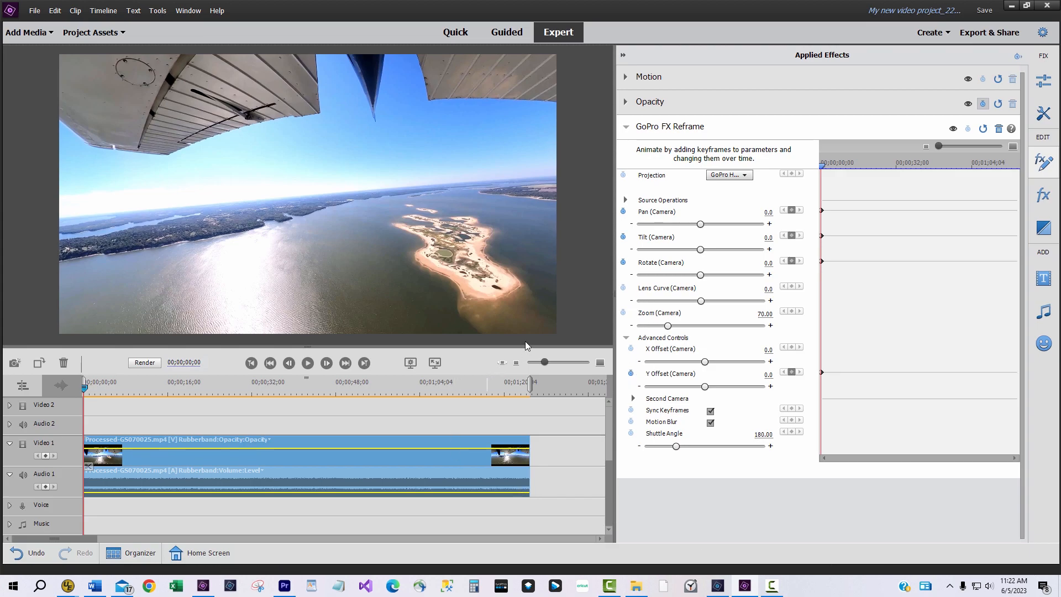
pyautogui.moveTo(650, 233)
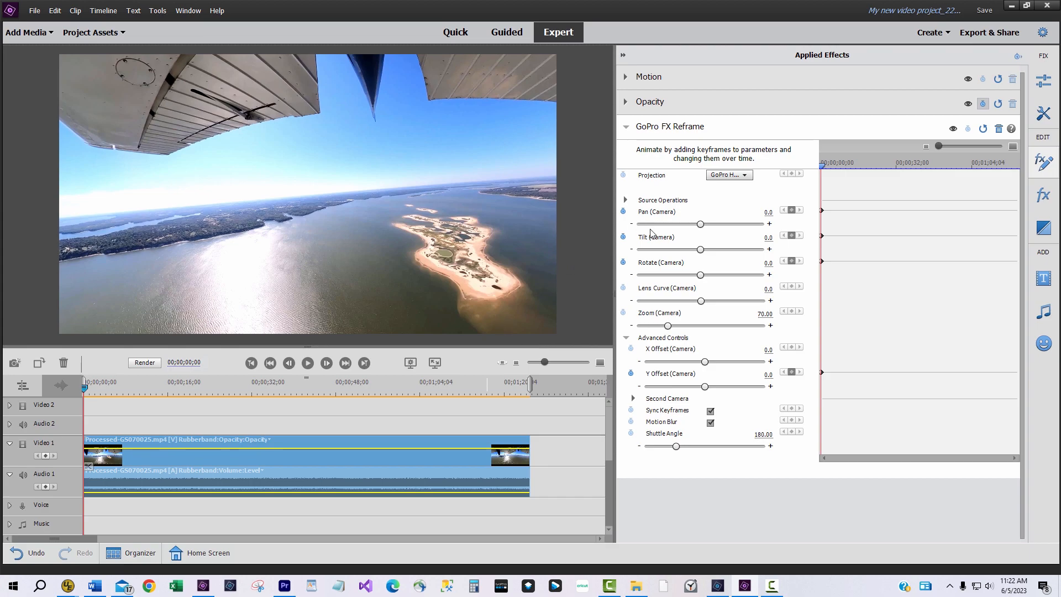
pyautogui.moveTo(538, 270)
pyautogui.write('-57')
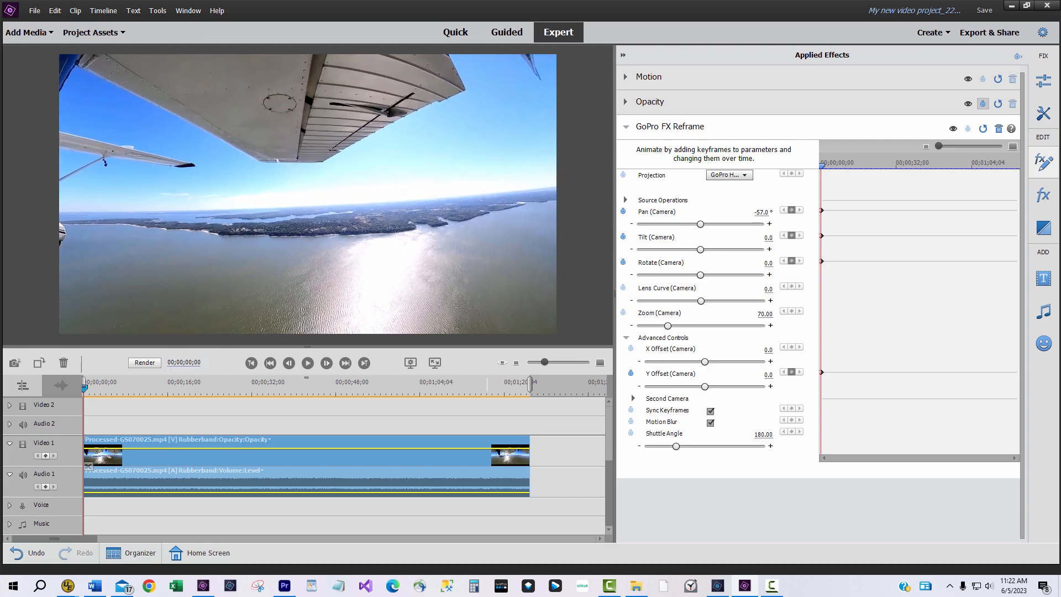
# Step: Swing the opening view left to pan -75 toward the wing and raise Y offset to 9
pyautogui.moveTo(700, 224); pyautogui.dragTo(695, 223)
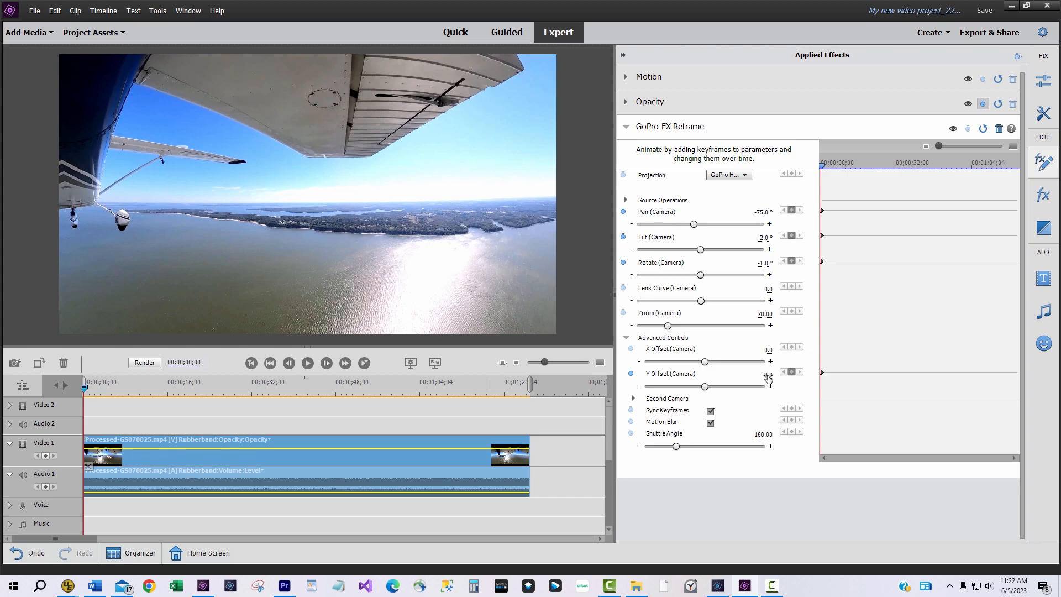
pyautogui.moveTo(705, 386); pyautogui.dragTo(712, 386)
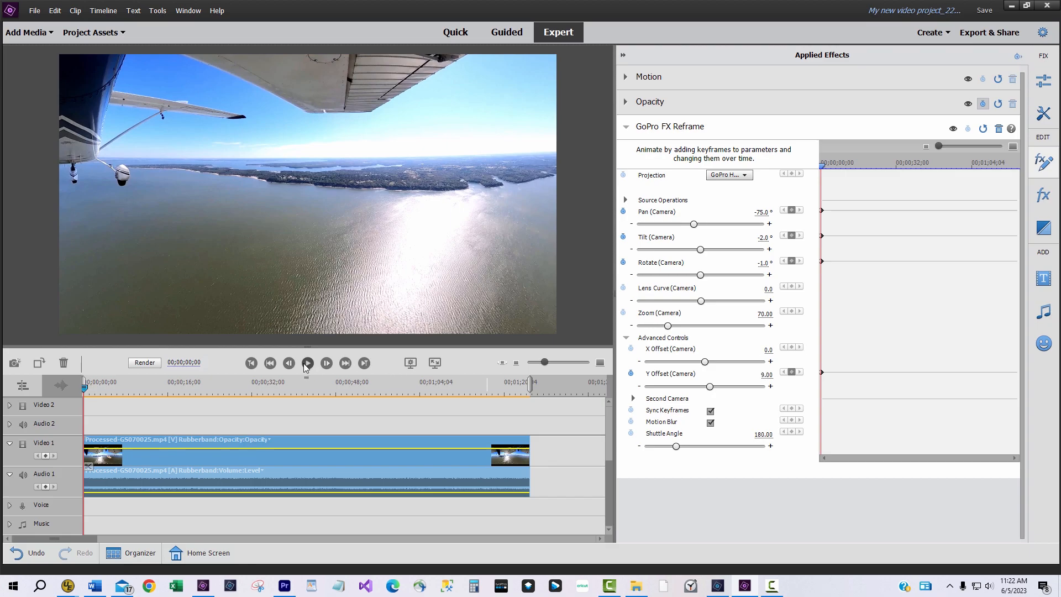
# Step: Add a keyframe near 00;00;04;54 with pan -140 under the plane and Y offset 24
pyautogui.click(307, 363)
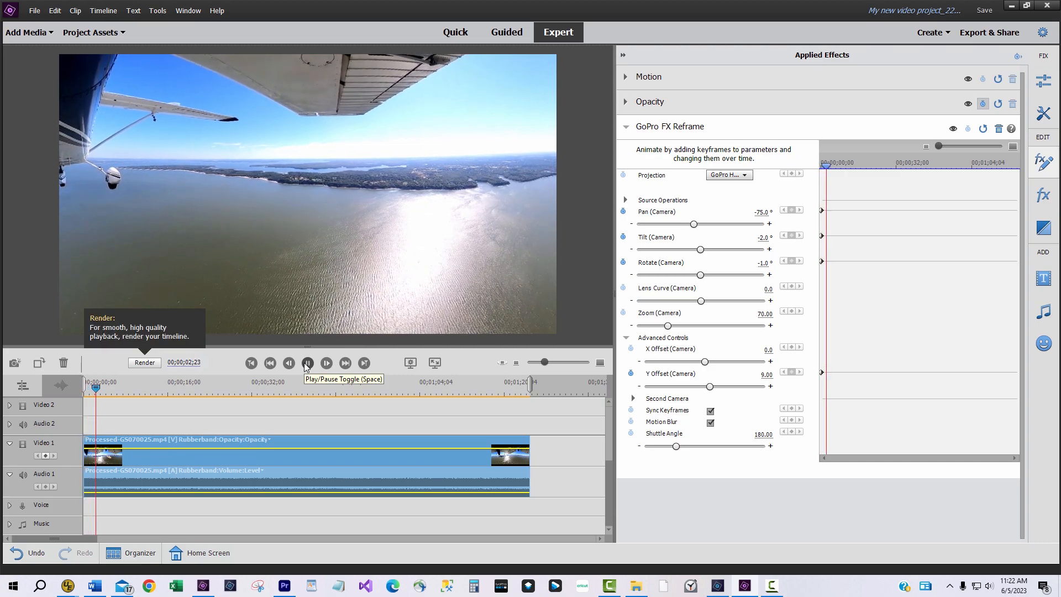
pyautogui.click(307, 363)
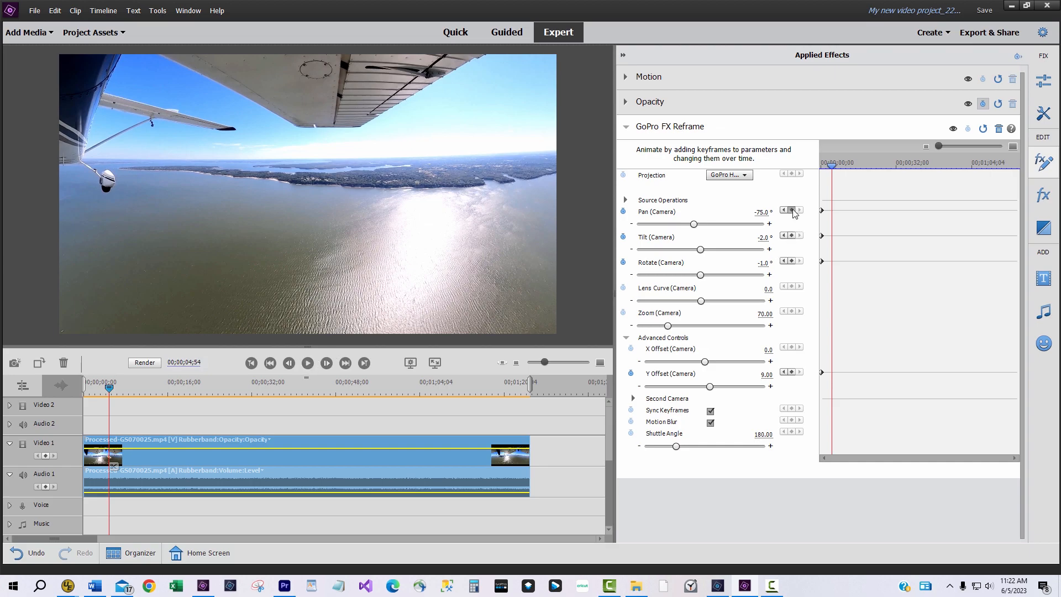
pyautogui.click(790, 209)
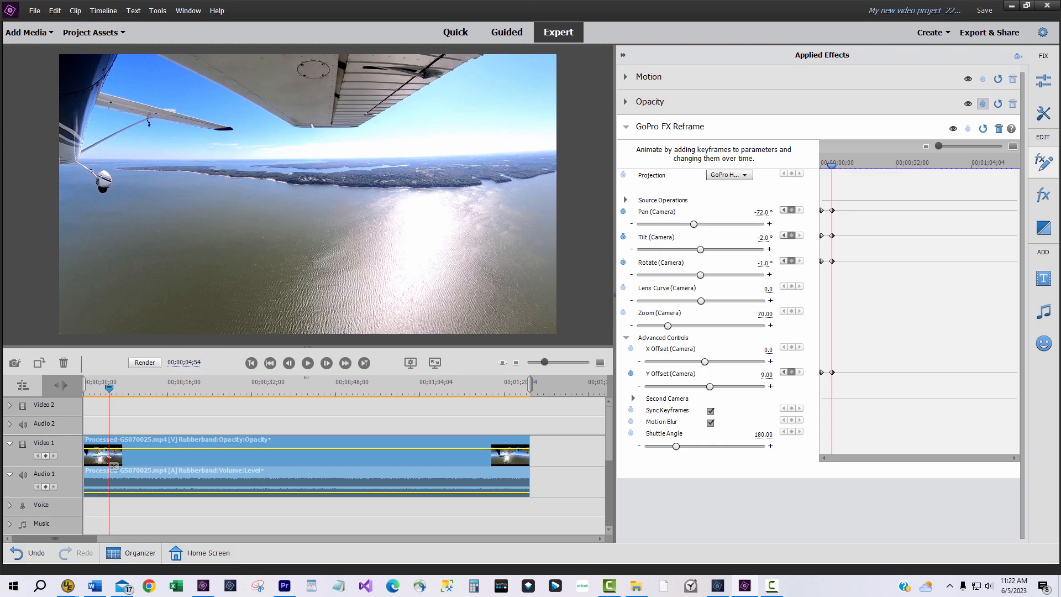
pyautogui.moveTo(694, 223); pyautogui.dragTo(676, 223)
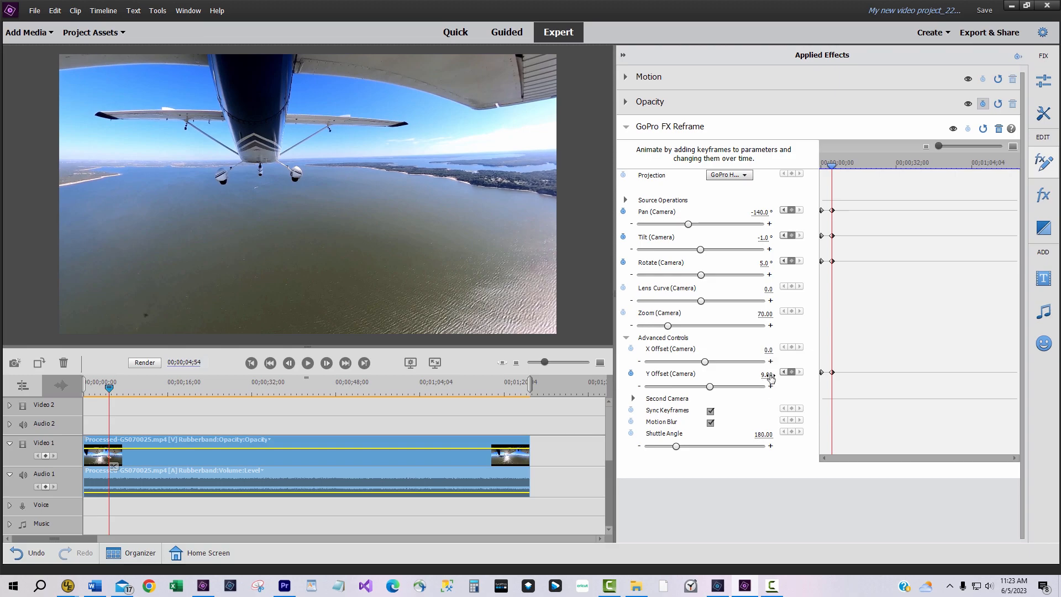
pyautogui.moveTo(709, 386); pyautogui.dragTo(718, 386)
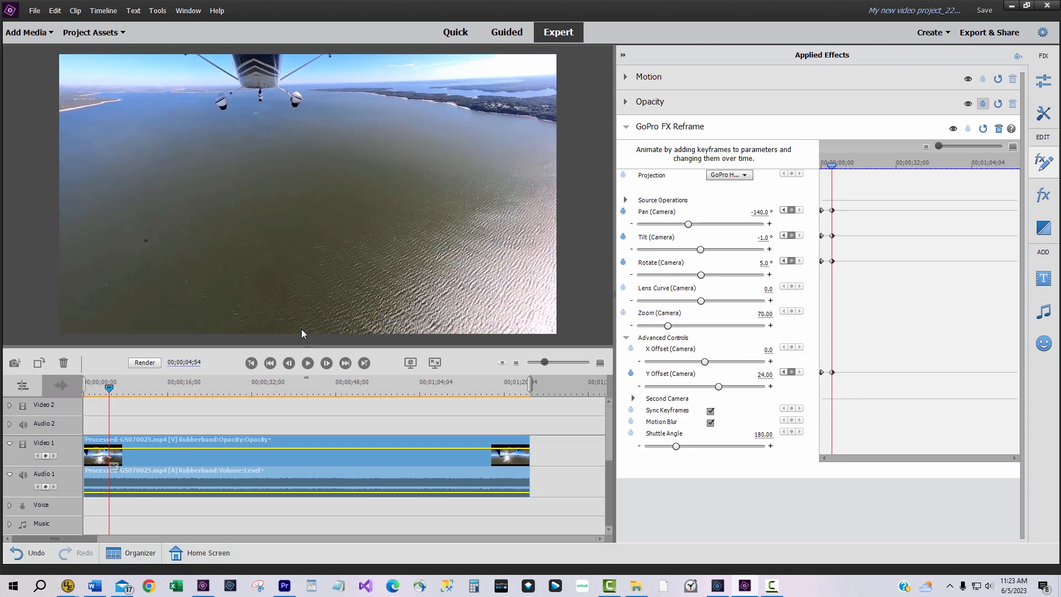
# Step: Rewind and replay the clip to preview the camera move beneath the plane
pyautogui.click(288, 363)
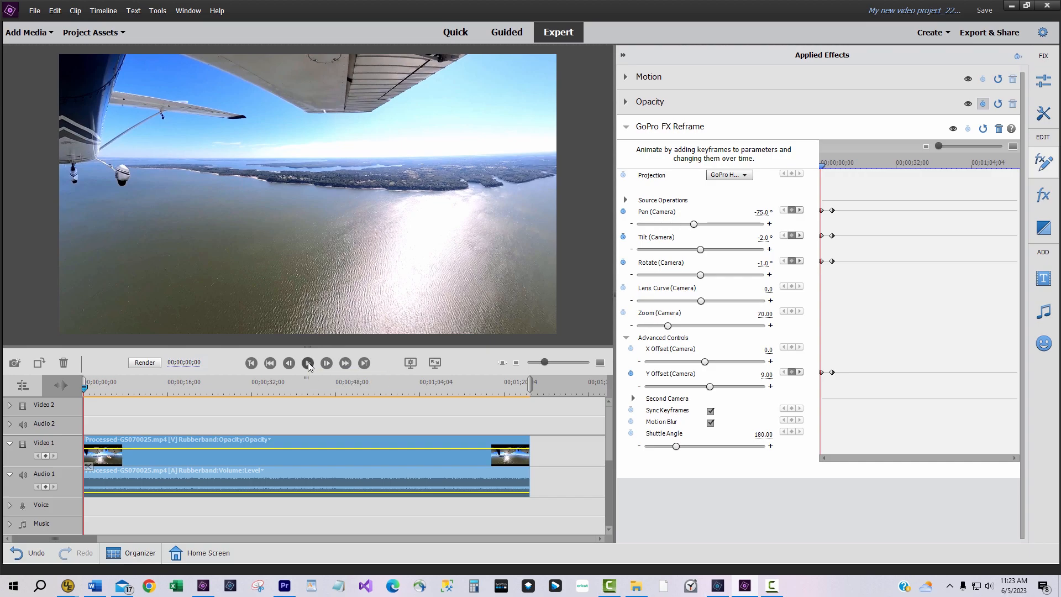
pyautogui.click(308, 363)
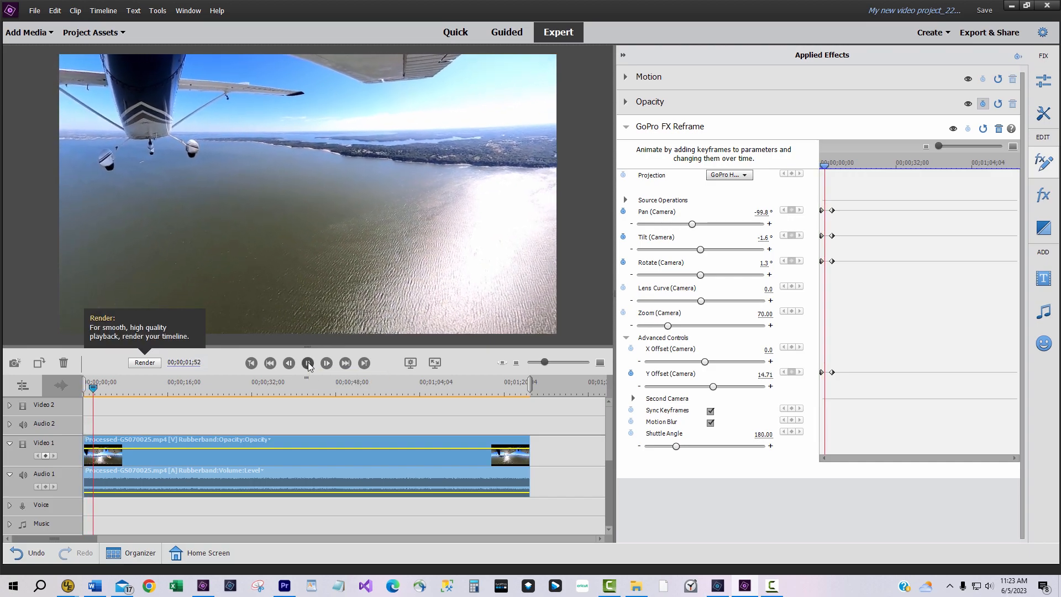
pyautogui.click(308, 363)
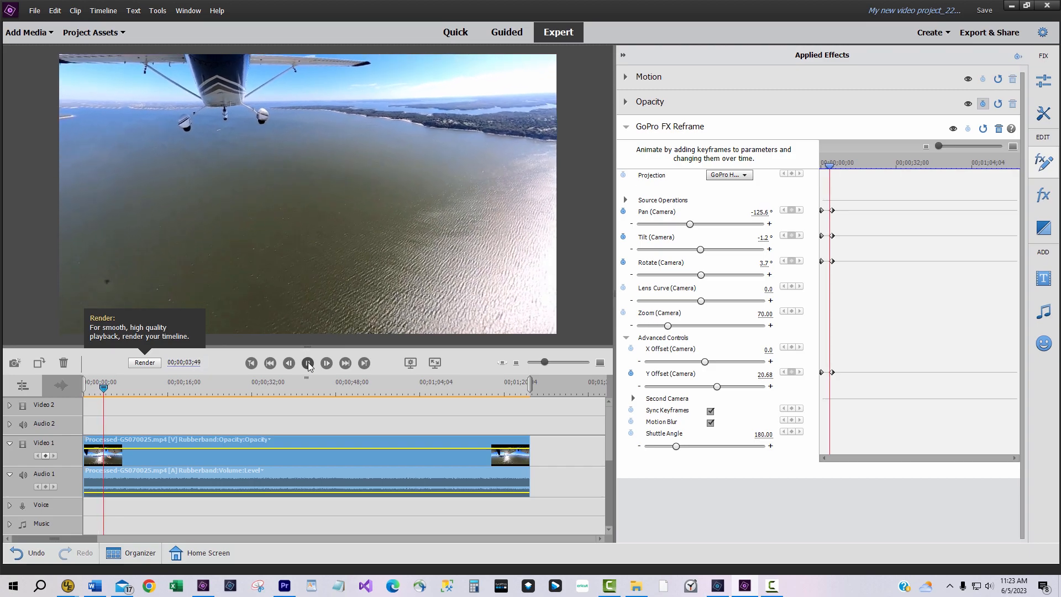
pyautogui.click(308, 363)
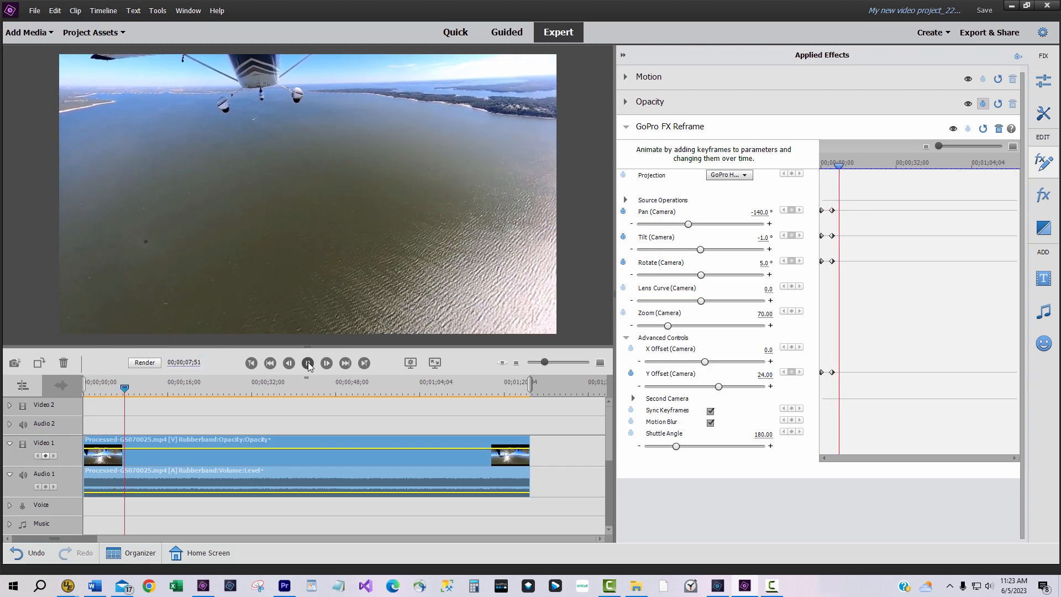
# Step: Replay the reframed clip, stopping near 00;00;09;29 as the view passes under the plane
pyautogui.click(308, 363)
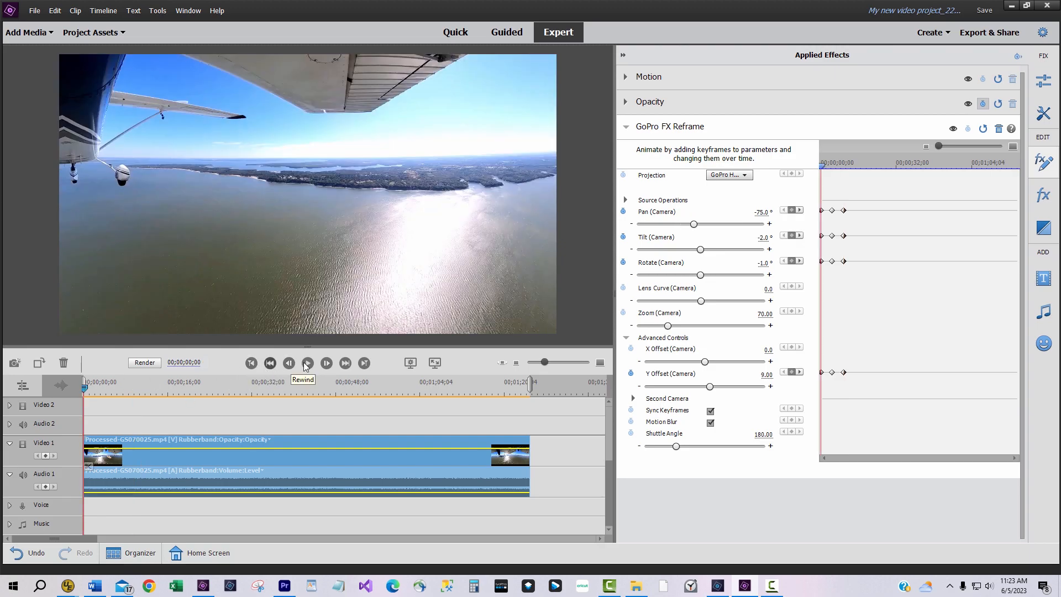
pyautogui.click(307, 363)
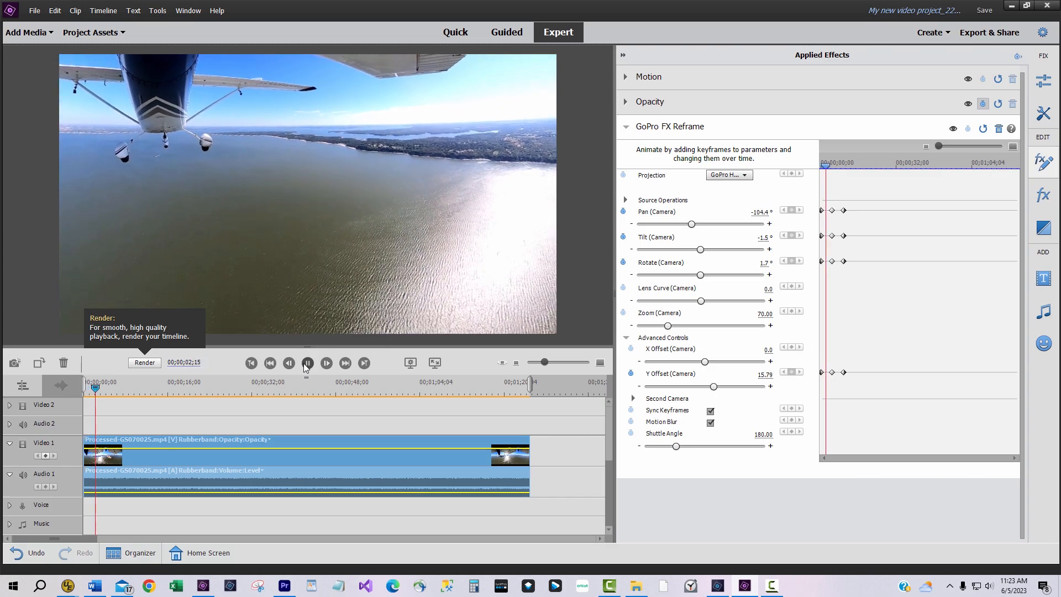
pyautogui.click(308, 363)
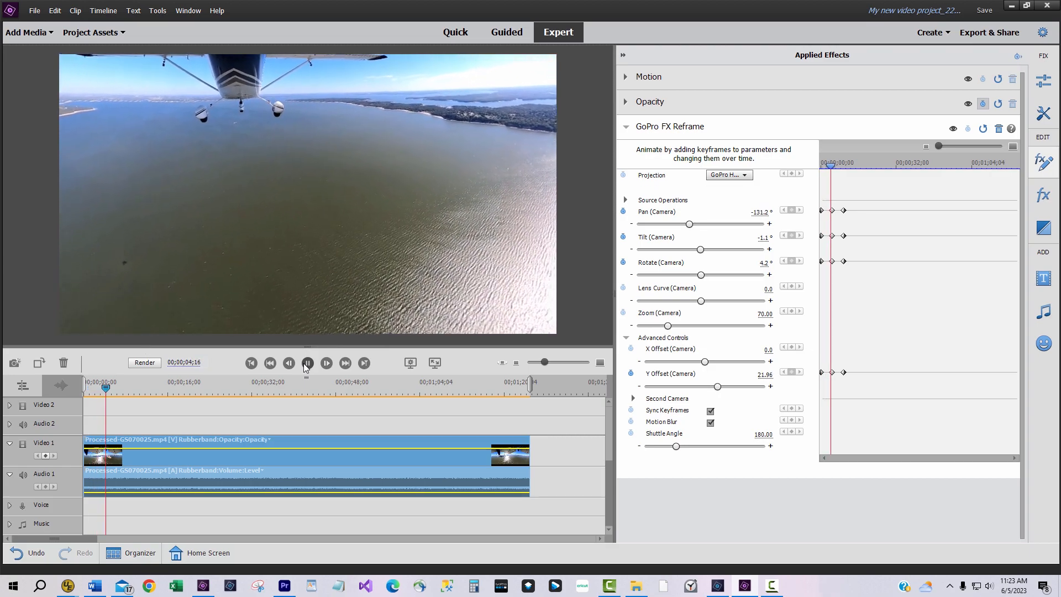
pyautogui.click(307, 363)
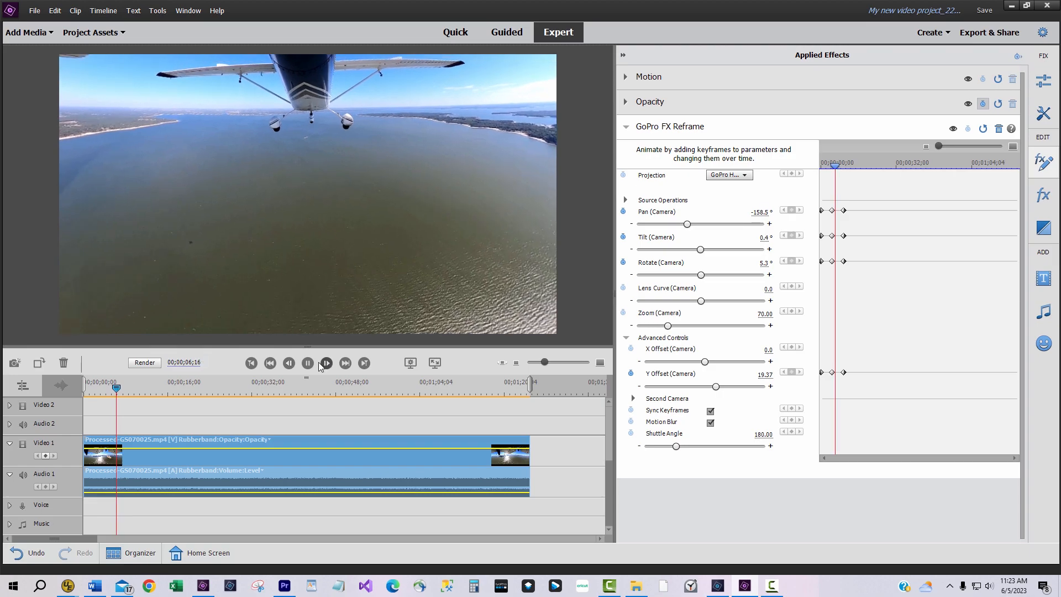
pyautogui.click(308, 363)
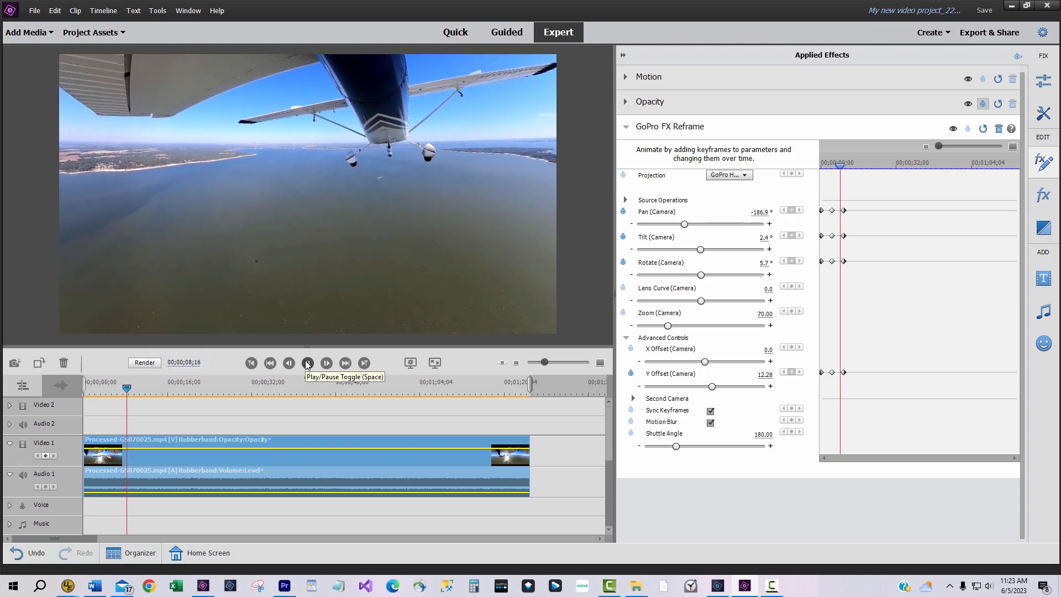
pyautogui.click(307, 363)
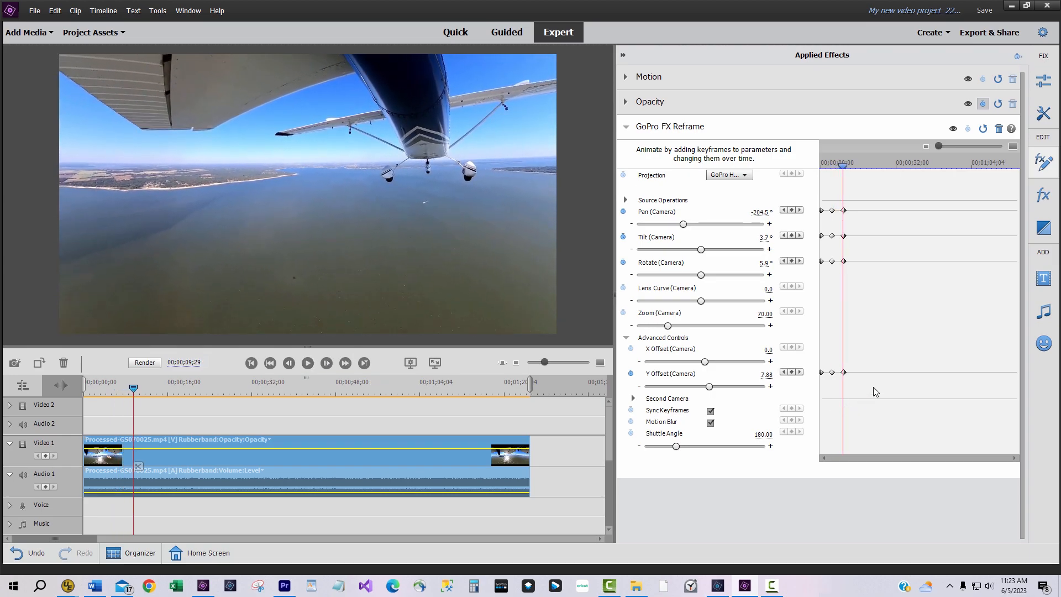
pyautogui.moveTo(928, 248)
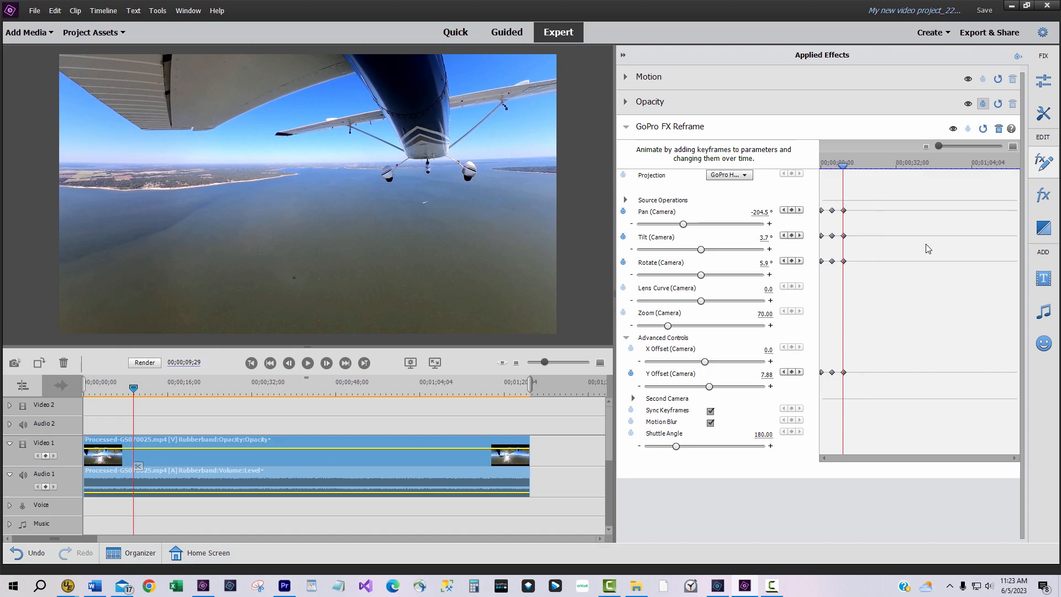
# Step: Set the reframe keyframes to Continuous Bezier interpolation and replay the smoothed move
pyautogui.rightClick(927, 249)
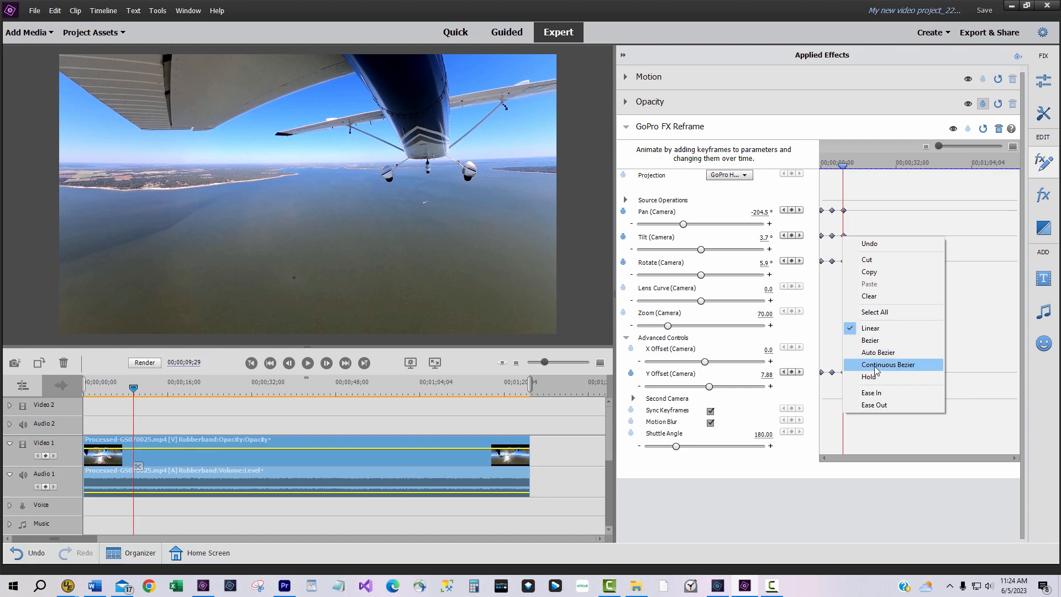
pyautogui.click(887, 364)
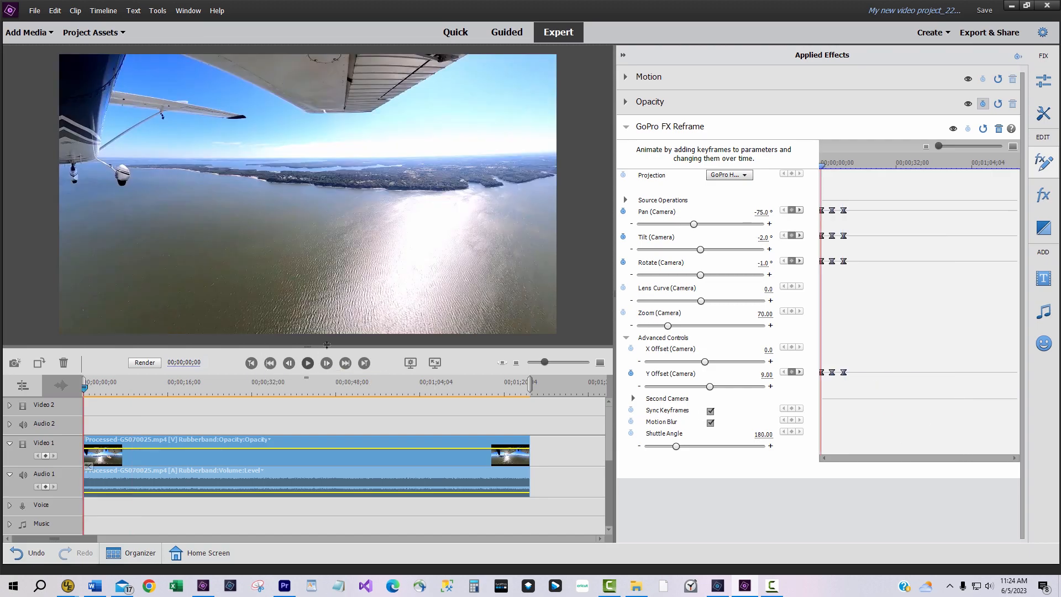
pyautogui.click(307, 363)
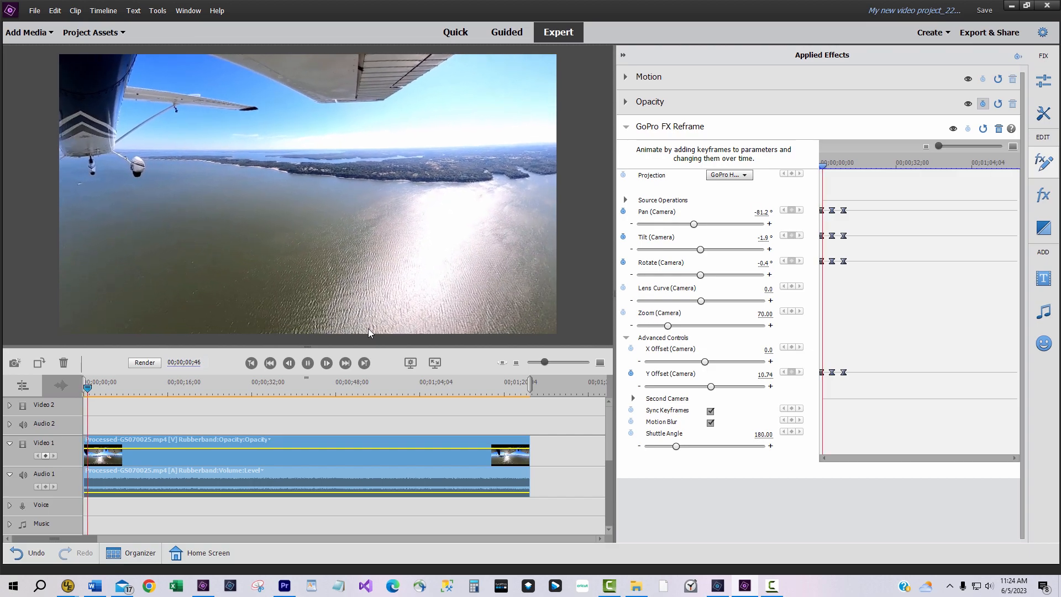